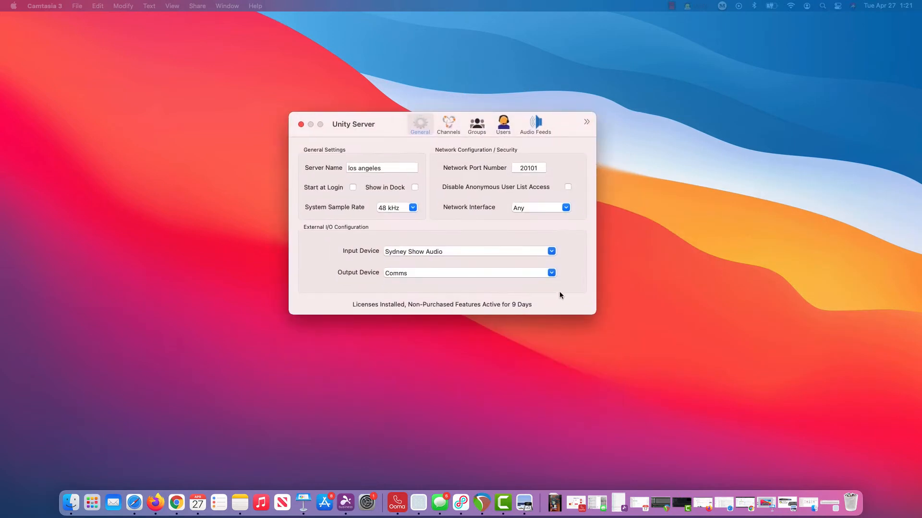
pyautogui.moveTo(559, 249)
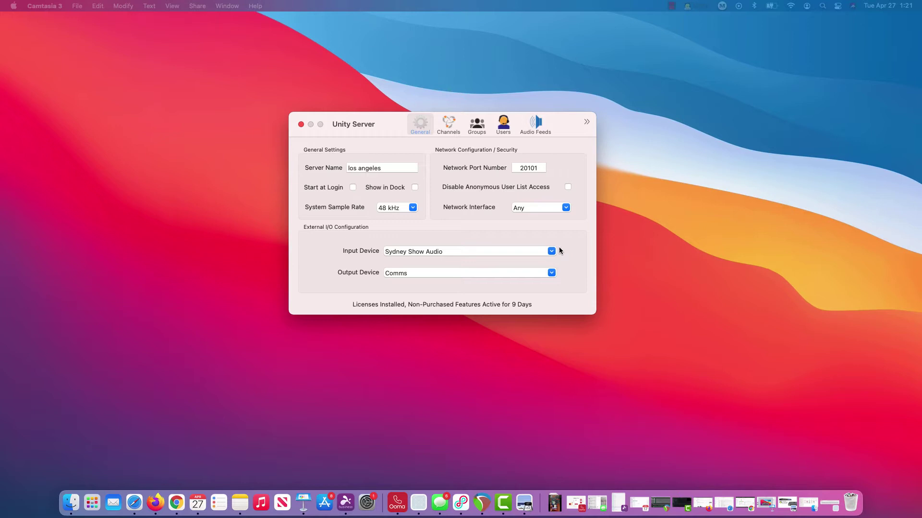
pyautogui.moveTo(423, 251)
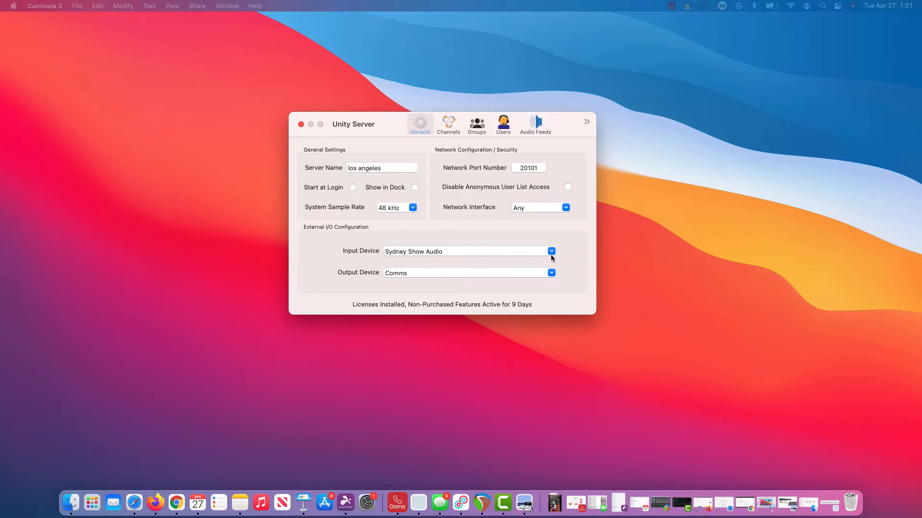
pyautogui.moveTo(564, 251)
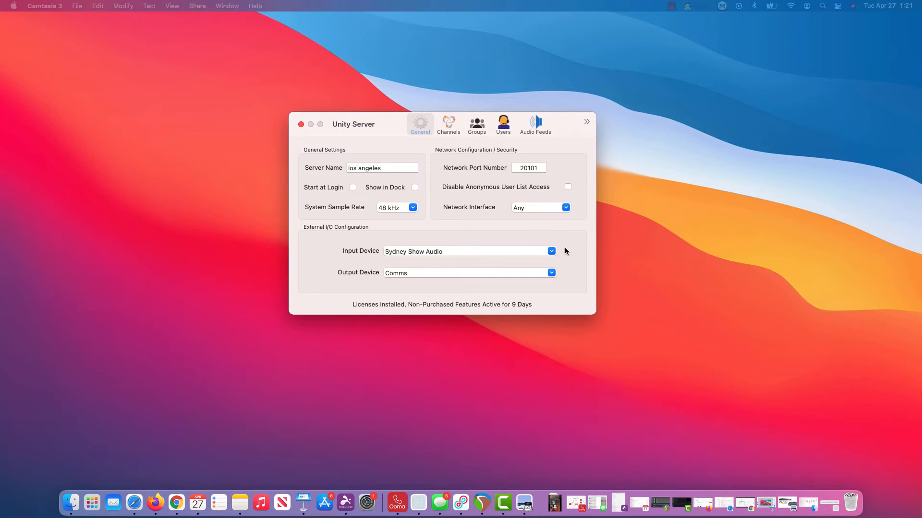
pyautogui.moveTo(560, 276)
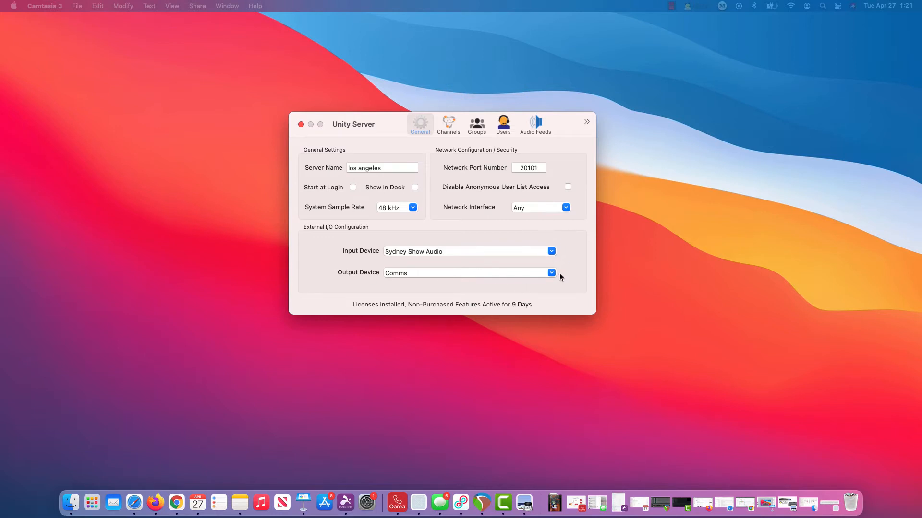
pyautogui.moveTo(559, 276)
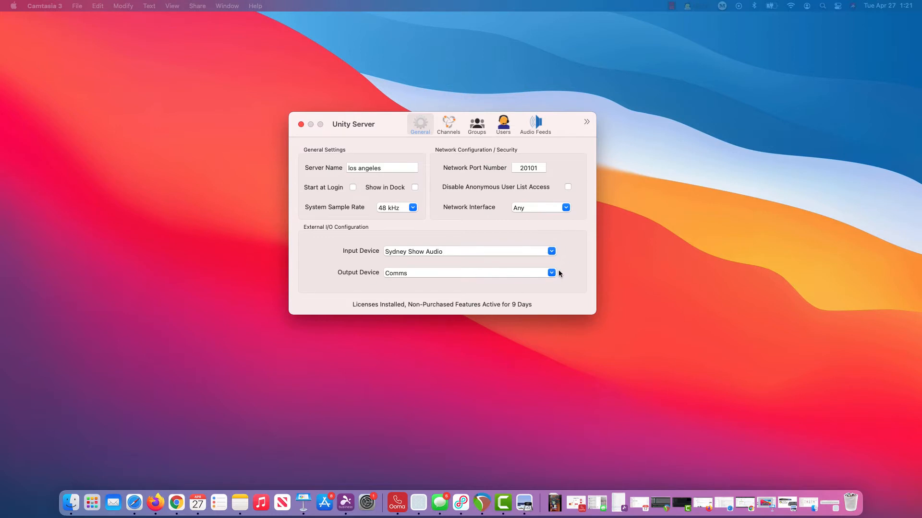
pyautogui.moveTo(523, 268)
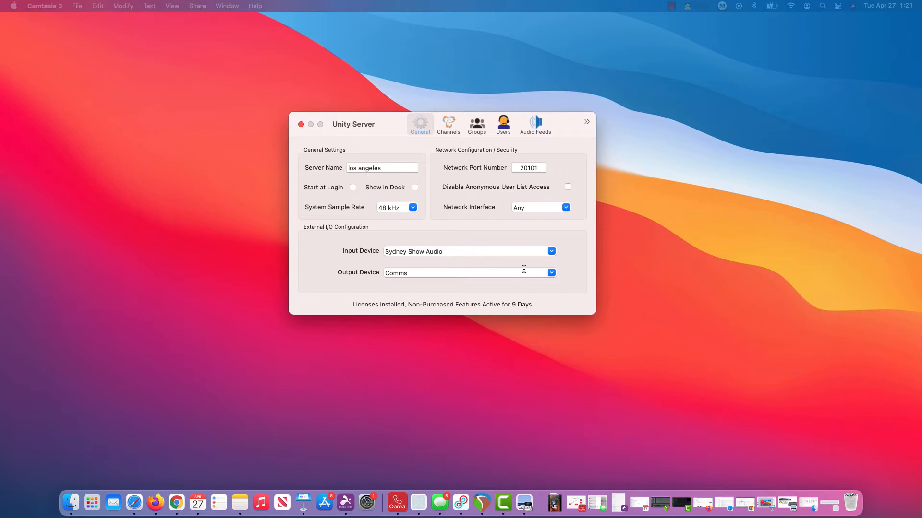
pyautogui.moveTo(570, 126)
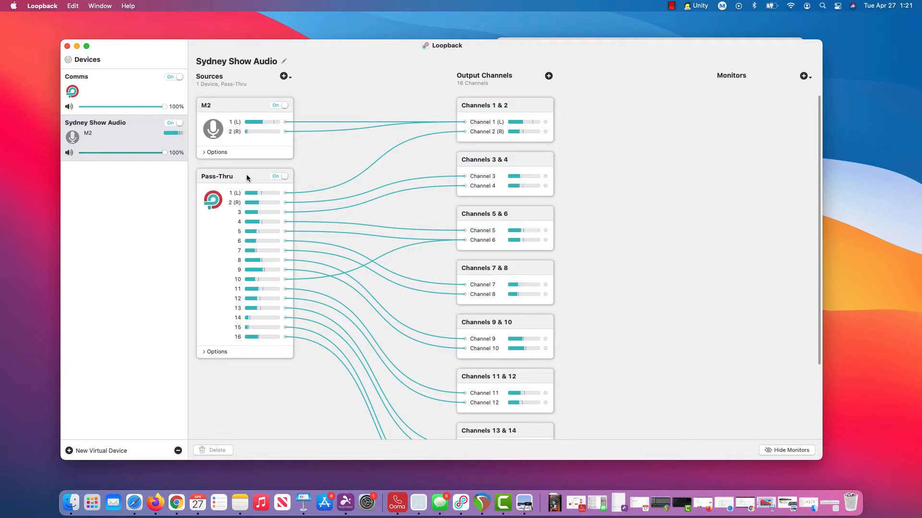
# Scroll through the Sydney Show Audio output channels, then close Loopback to return to Unity Server
pyautogui.scroll(-3)
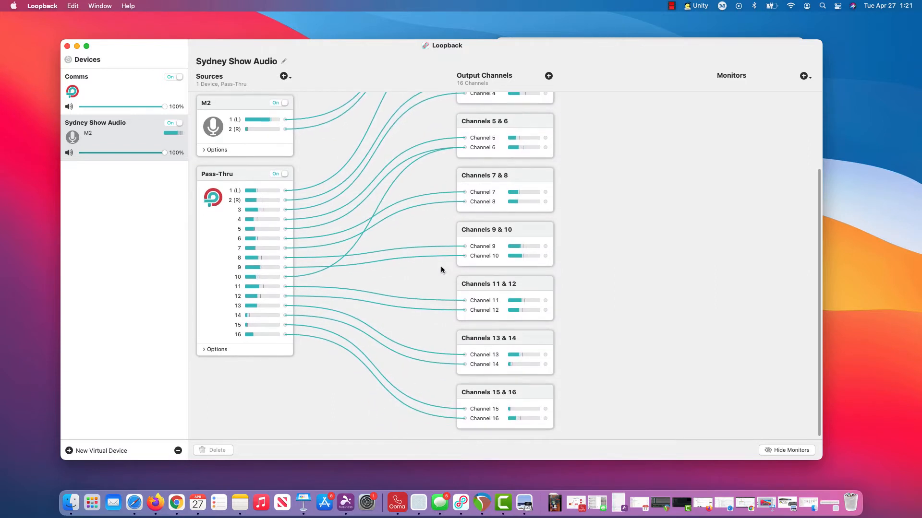
pyautogui.scroll(3)
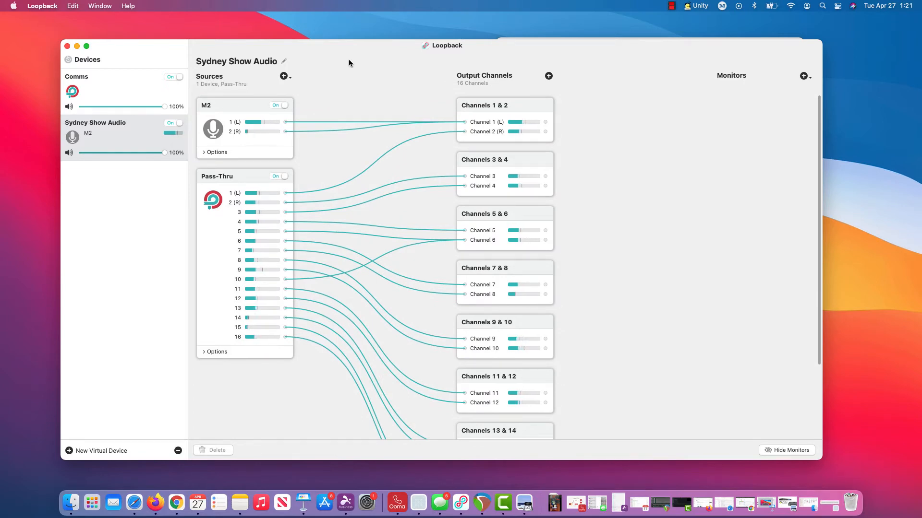
pyautogui.moveTo(428, 138)
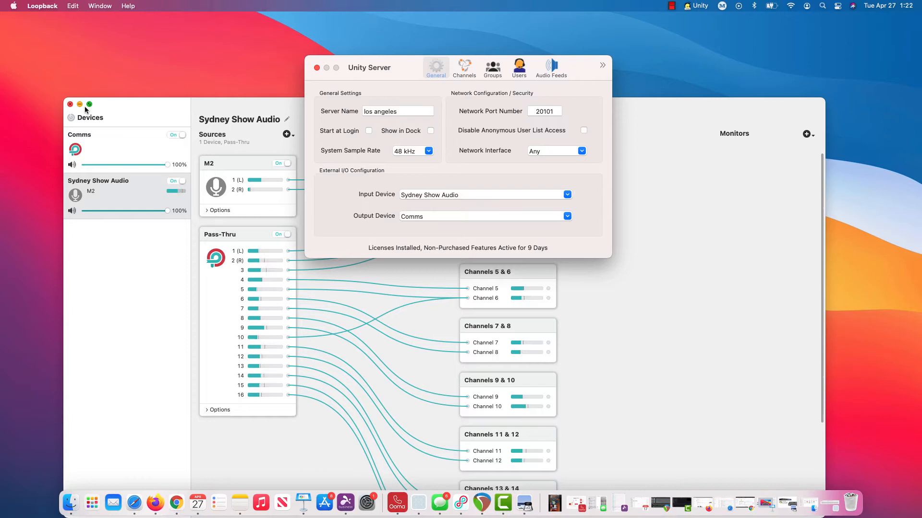
pyautogui.click(70, 104)
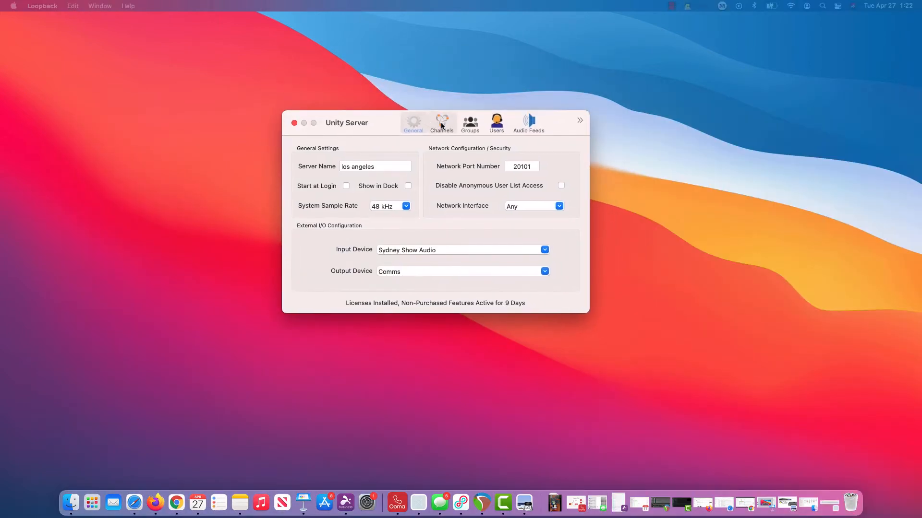
# In the Channels list, map IFB1–IFB5 to input numbers 1–5 (including IFB3 to 3 and IFB5 to 5)
pyautogui.click(441, 122)
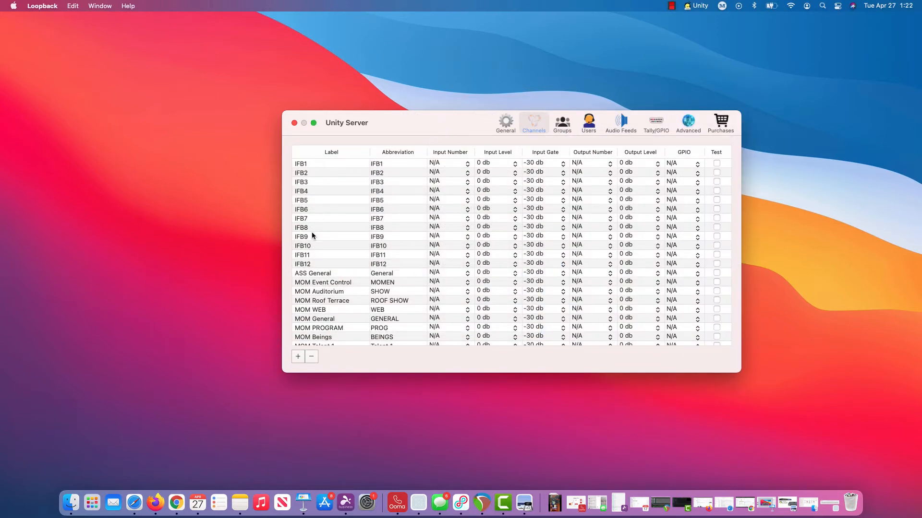
pyautogui.moveTo(337, 268)
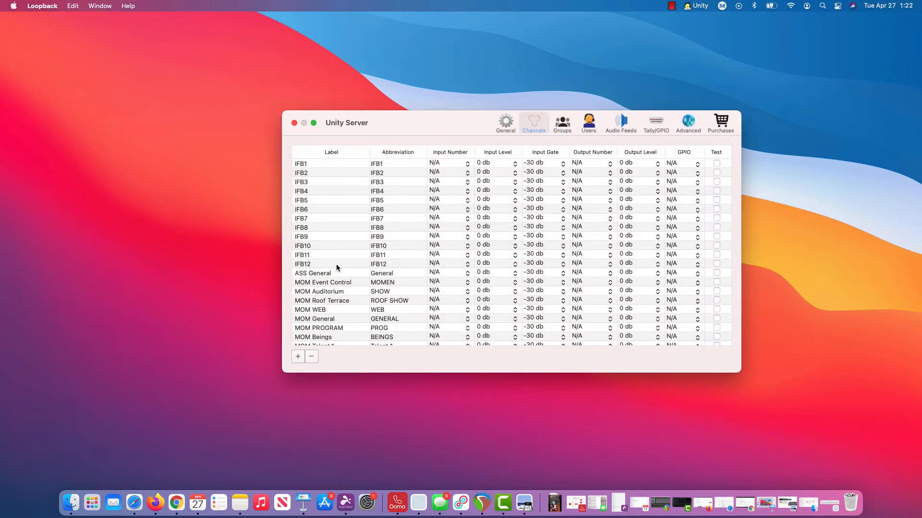
pyautogui.moveTo(308, 169)
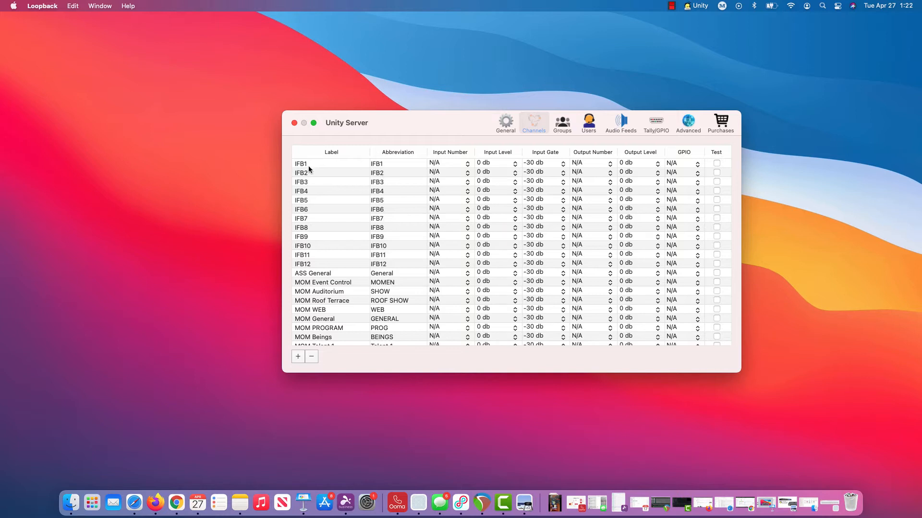
pyautogui.moveTo(301, 172)
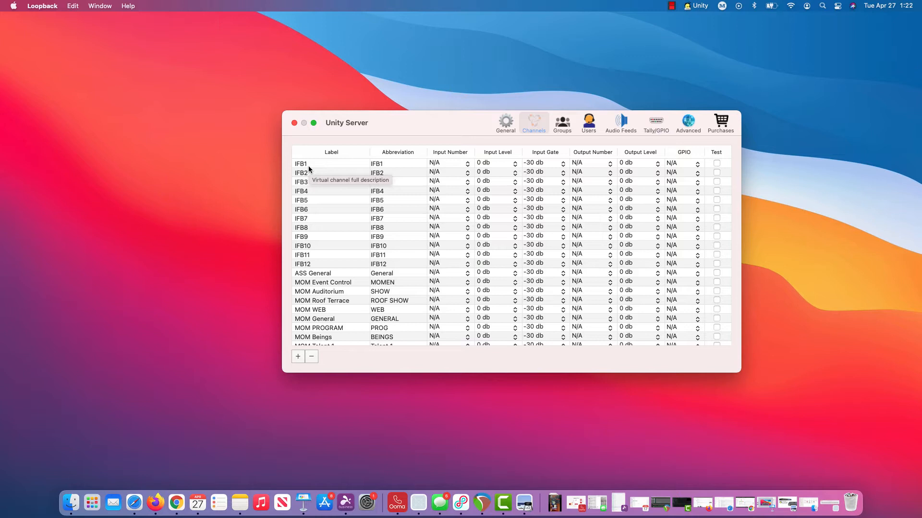
pyautogui.moveTo(467, 165)
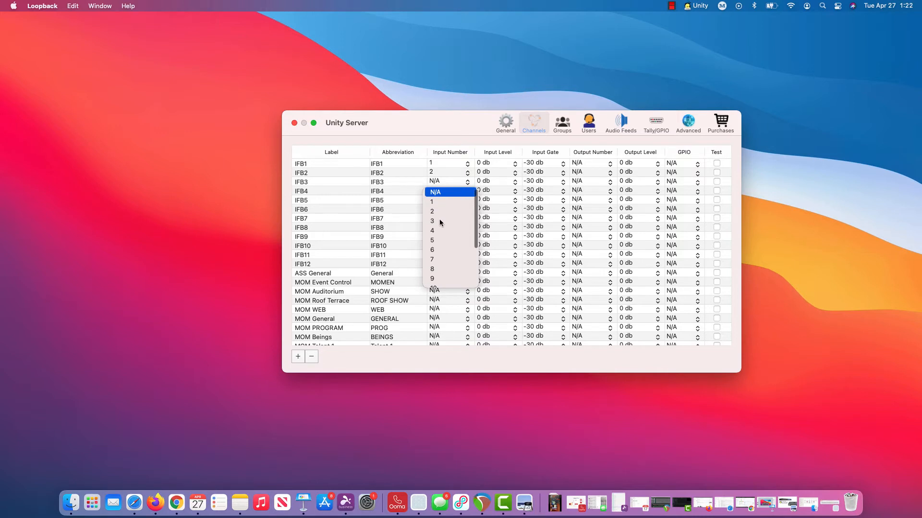
pyautogui.click(432, 221)
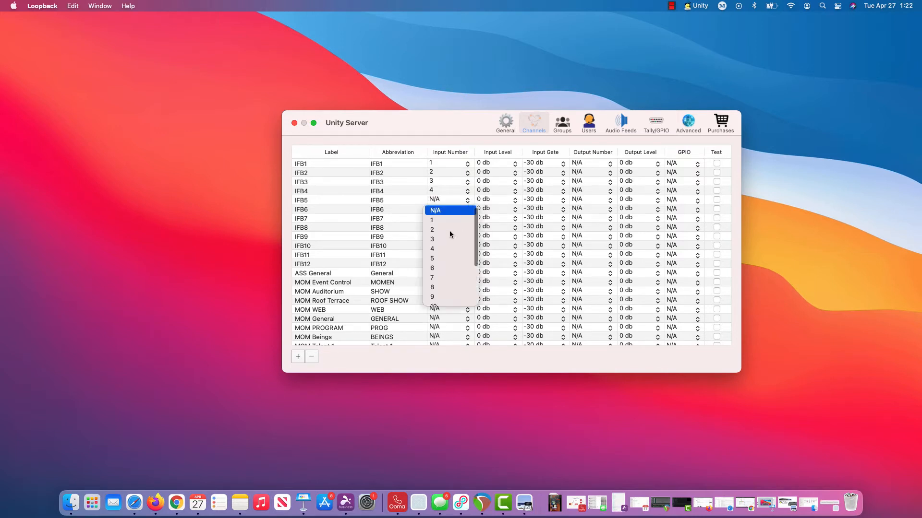
pyautogui.moveTo(434, 260)
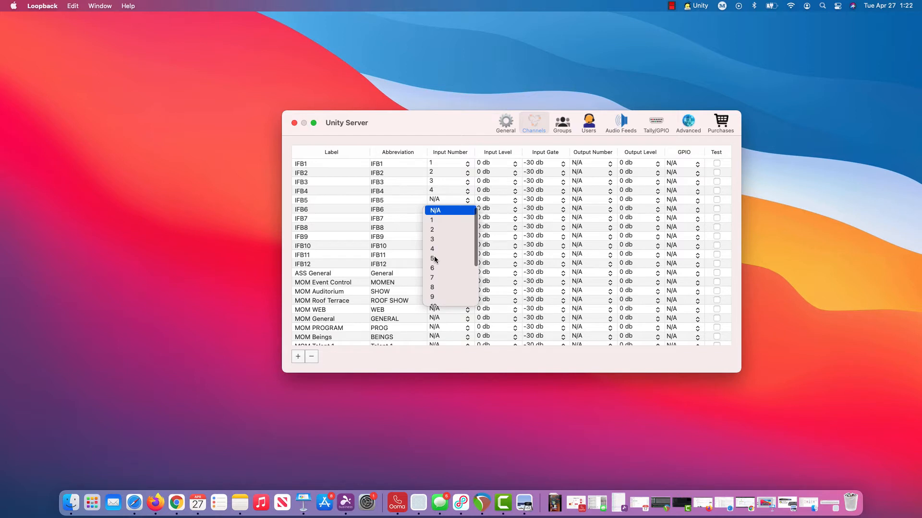
pyautogui.click(432, 259)
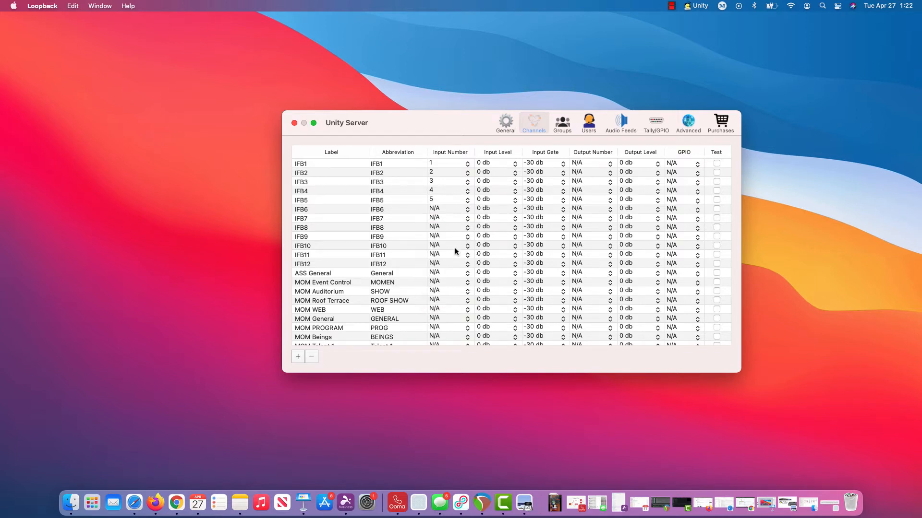
pyautogui.moveTo(435, 241)
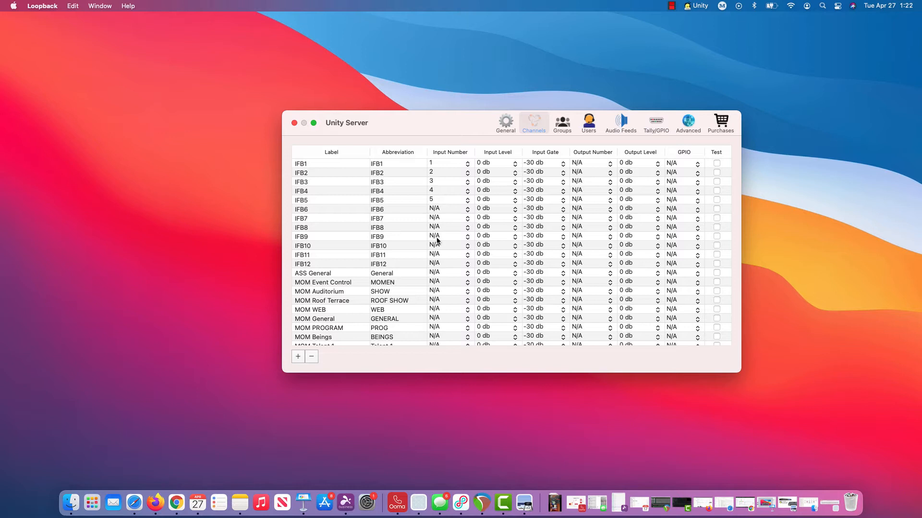
pyautogui.scroll(-3)
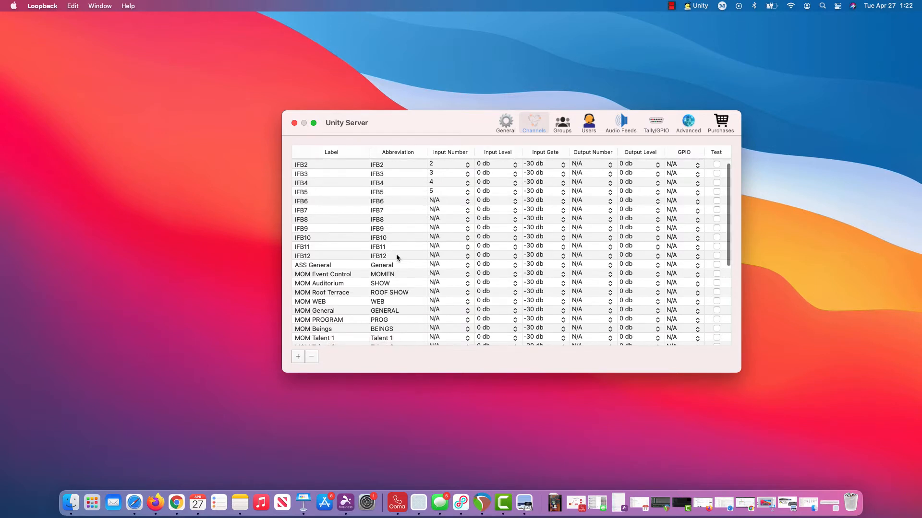
pyautogui.scroll(3)
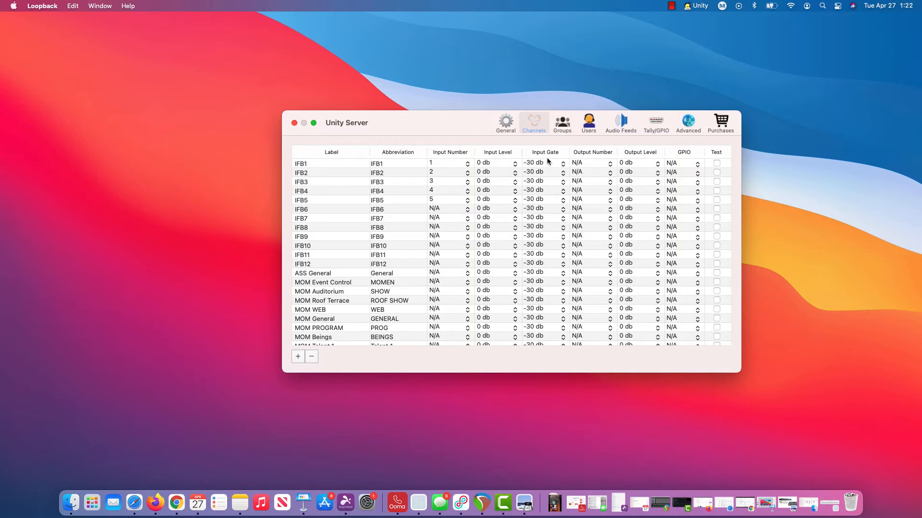
# Lower the input gate of IFB1 and IFB2 from -30 db to -48 db
pyautogui.click(562, 165)
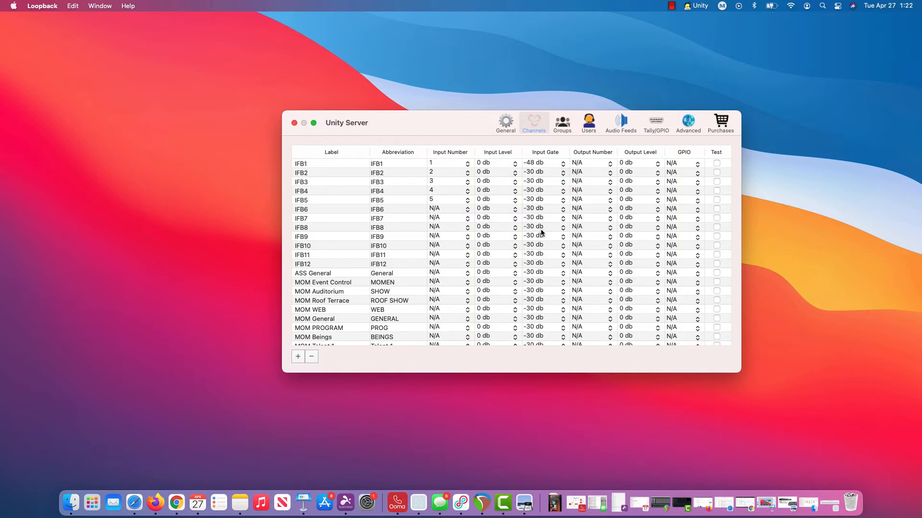
pyautogui.click(561, 175)
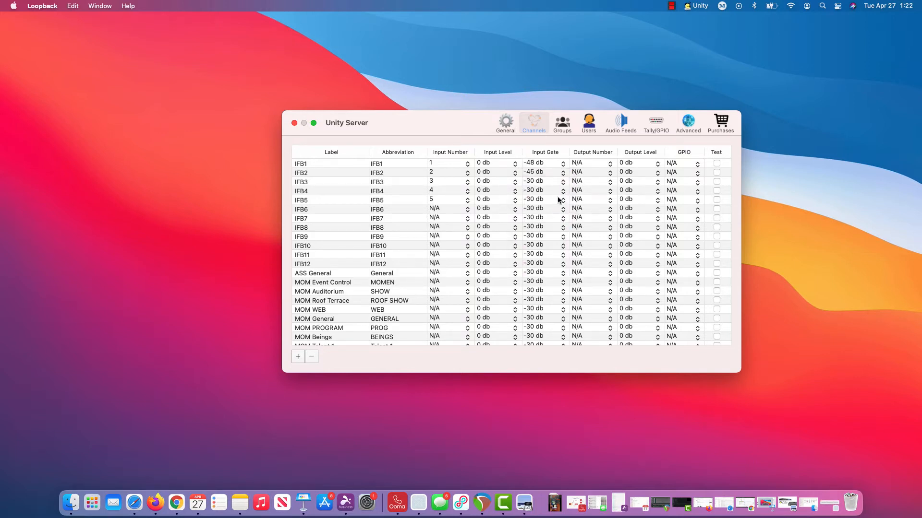
pyautogui.click(543, 172)
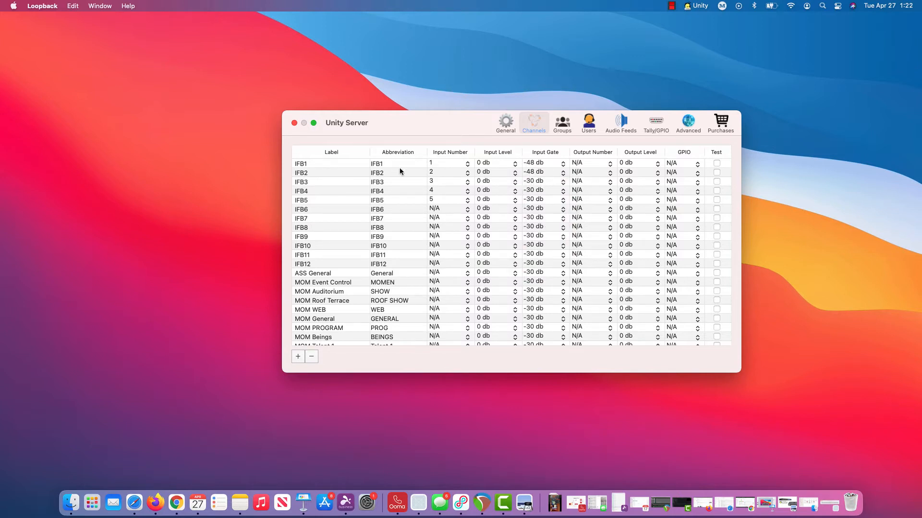
pyautogui.moveTo(318, 231)
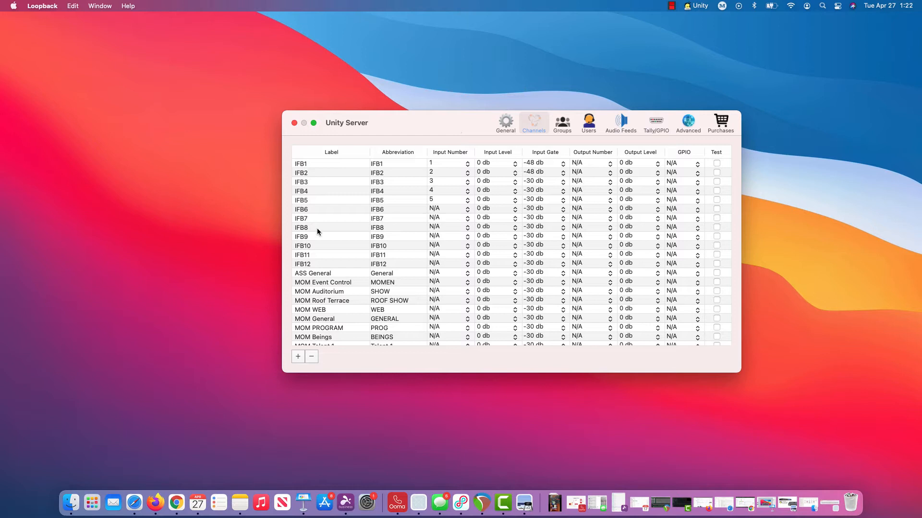
pyautogui.moveTo(391, 175)
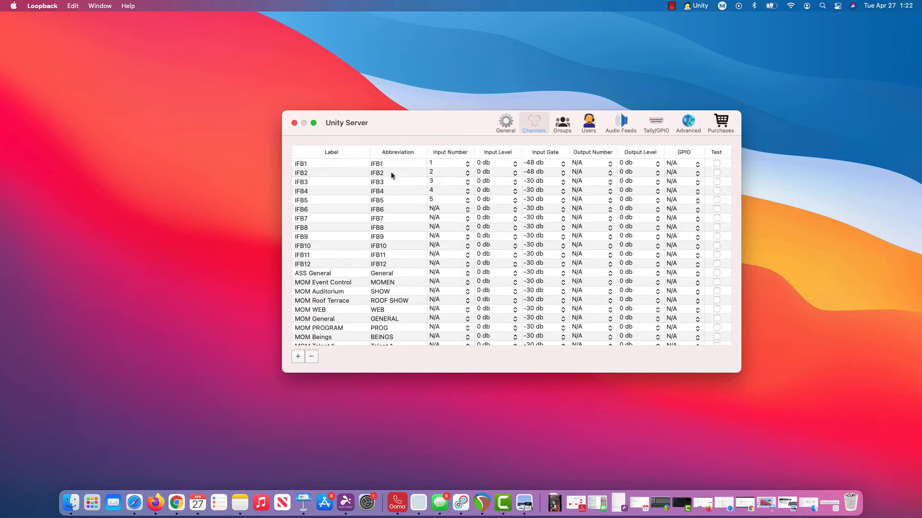
pyautogui.moveTo(434, 245)
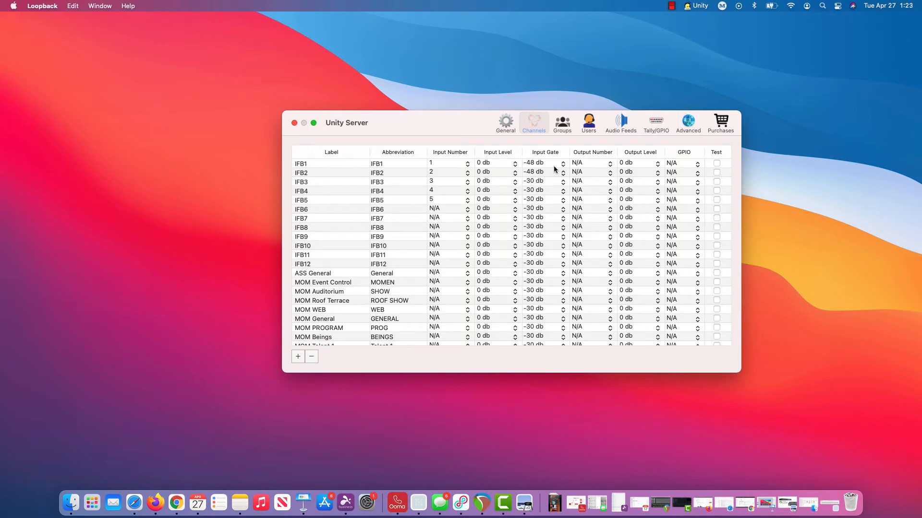
pyautogui.moveTo(553, 171)
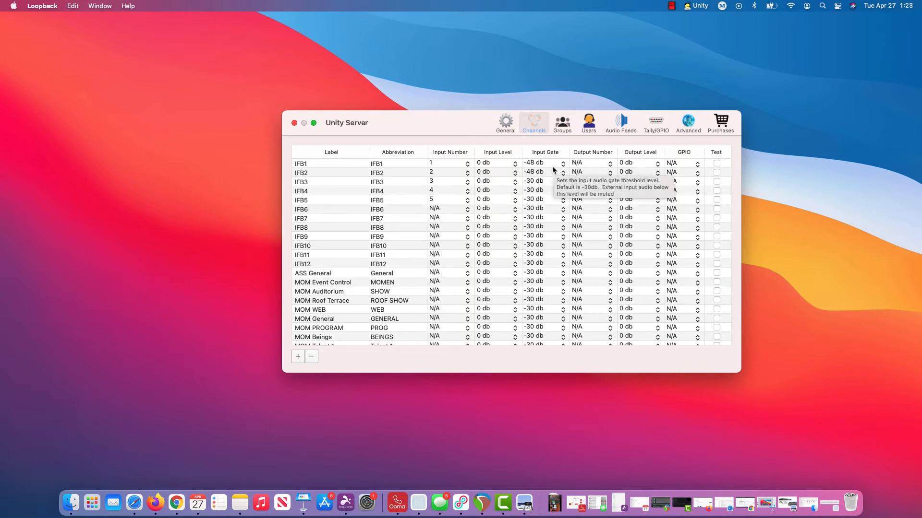
pyautogui.moveTo(612, 166)
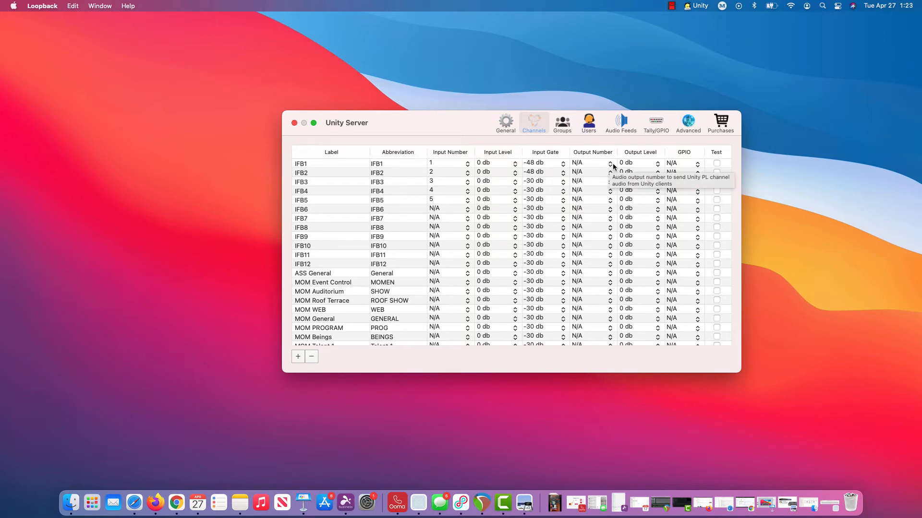
# Route IFB1 to output number 1 and IFB2 to output number 2
pyautogui.click(610, 161)
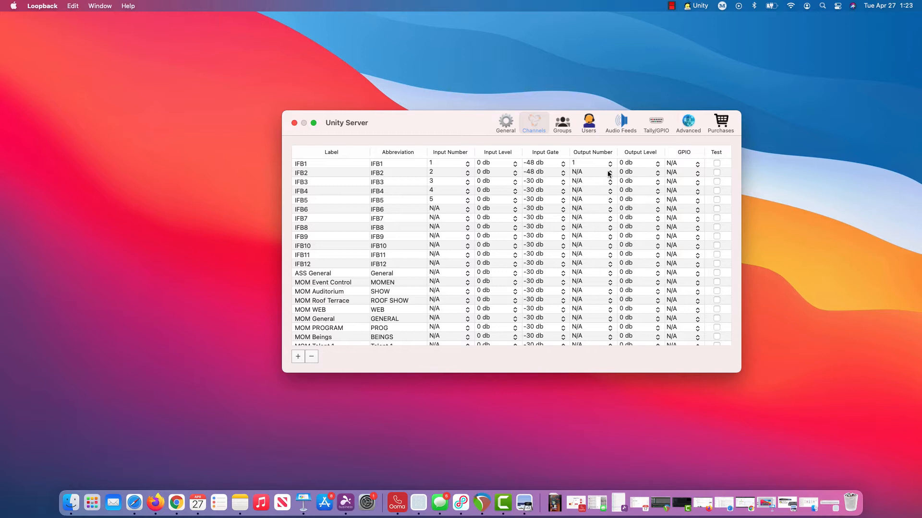
pyautogui.click(610, 170)
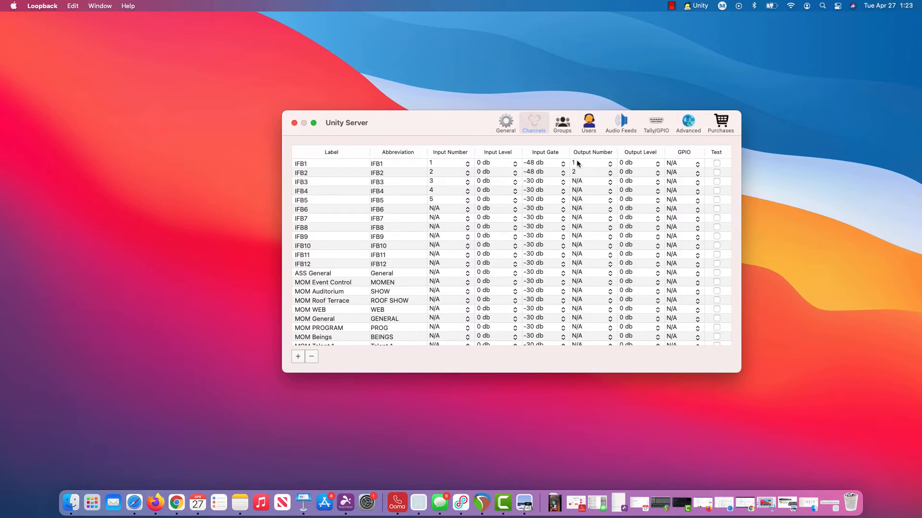
pyautogui.moveTo(429, 158)
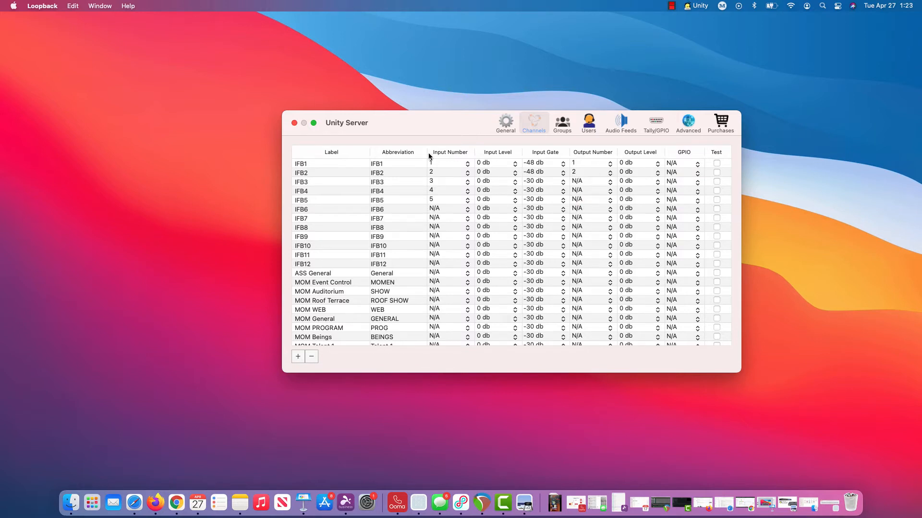
pyautogui.moveTo(329, 180)
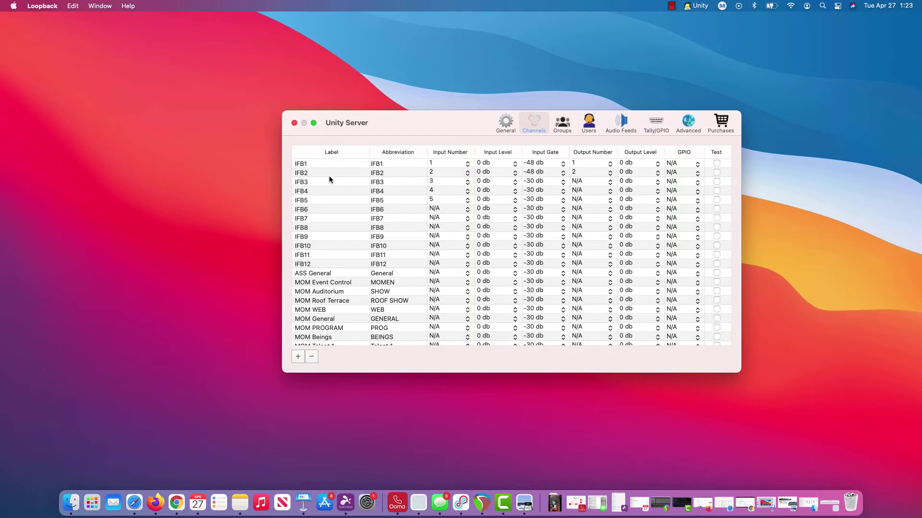
pyautogui.moveTo(304, 230)
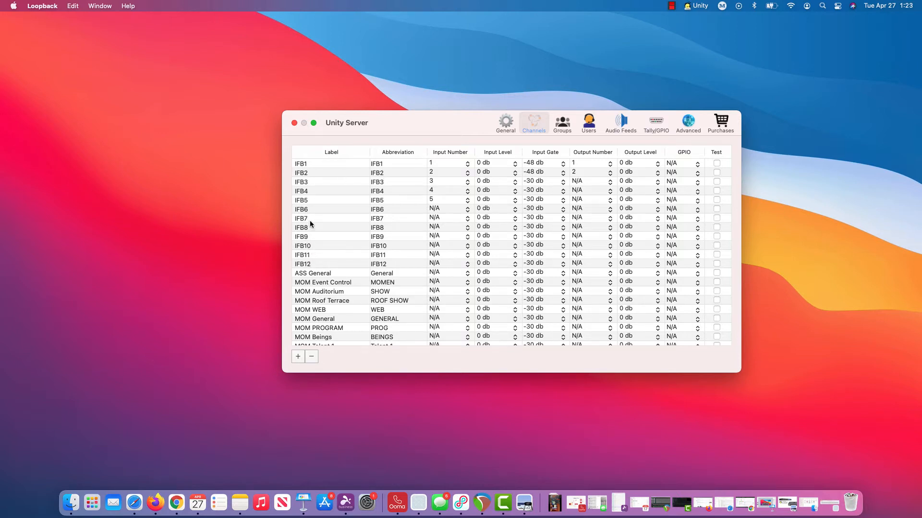
pyautogui.moveTo(504, 121)
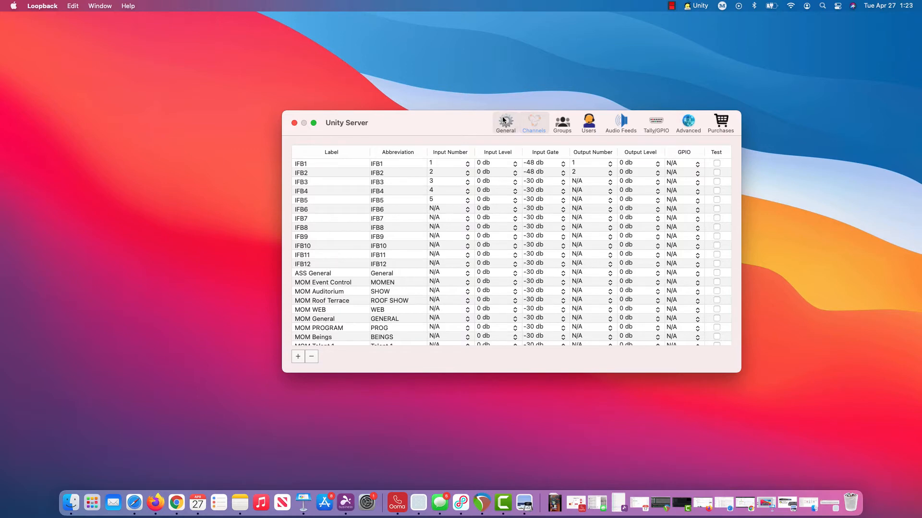
# Show the groups list and review the channels of Page1 and Page2
pyautogui.click(523, 122)
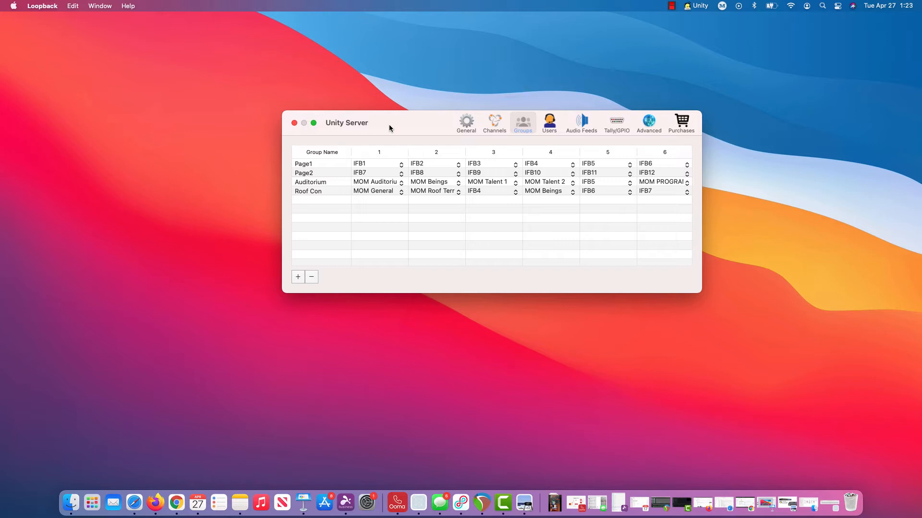
pyautogui.click(303, 163)
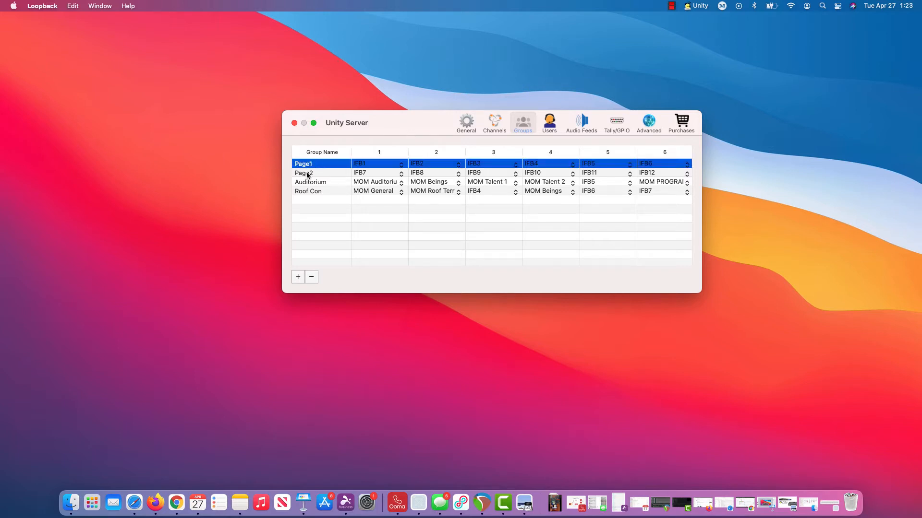
pyautogui.click(304, 173)
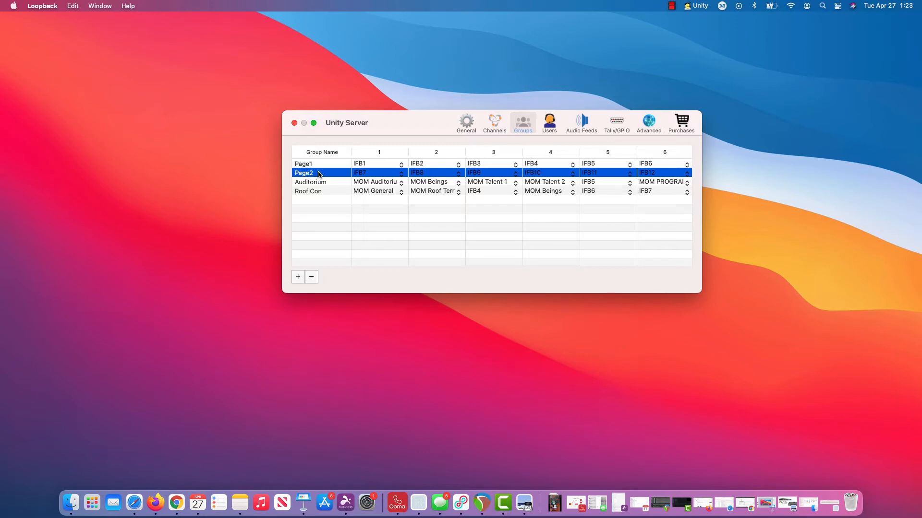
pyautogui.moveTo(425, 125)
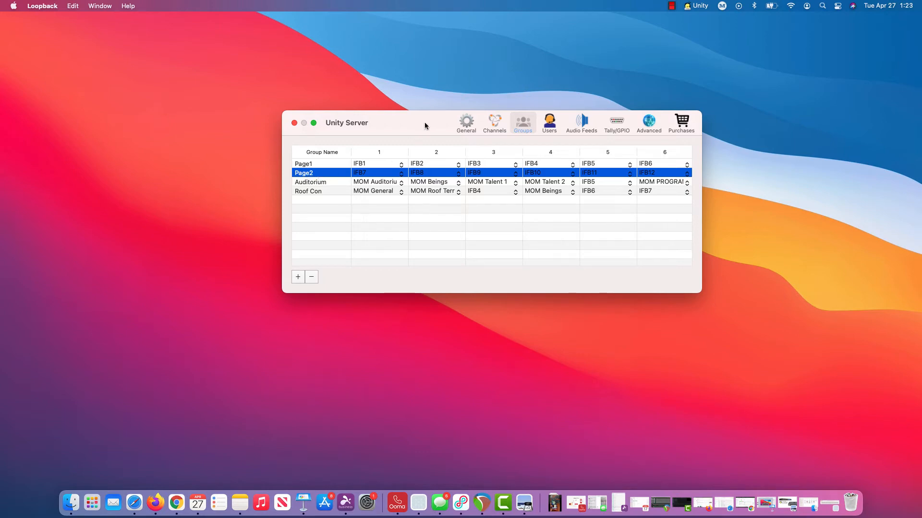
pyautogui.moveTo(420, 124)
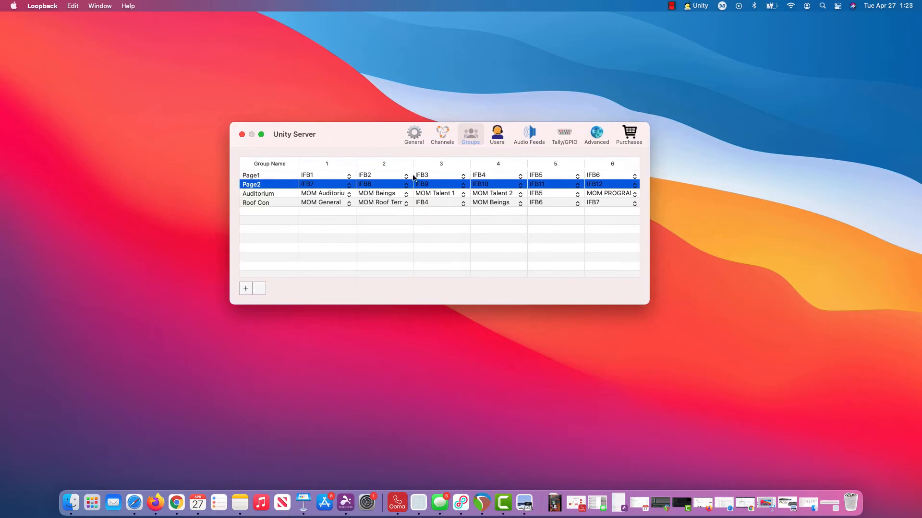
pyautogui.click(822, 6)
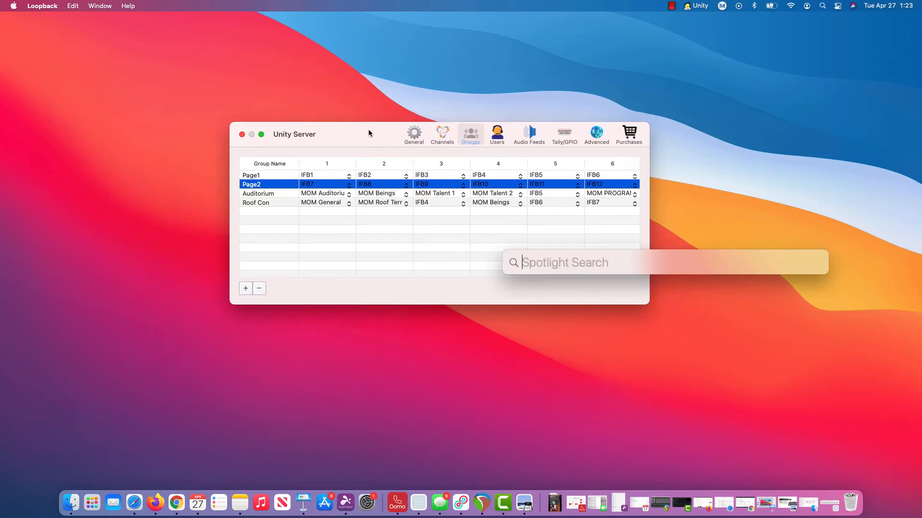
pyautogui.write('unity Client')
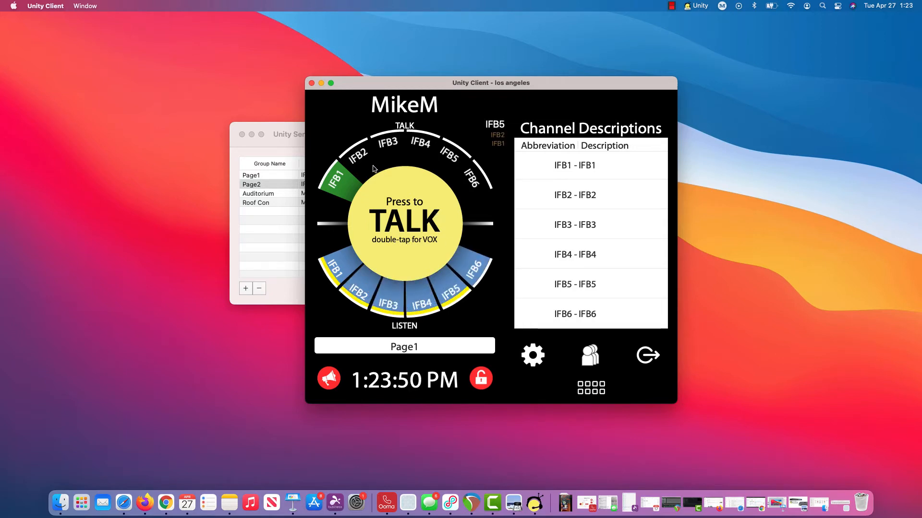
pyautogui.click(404, 346)
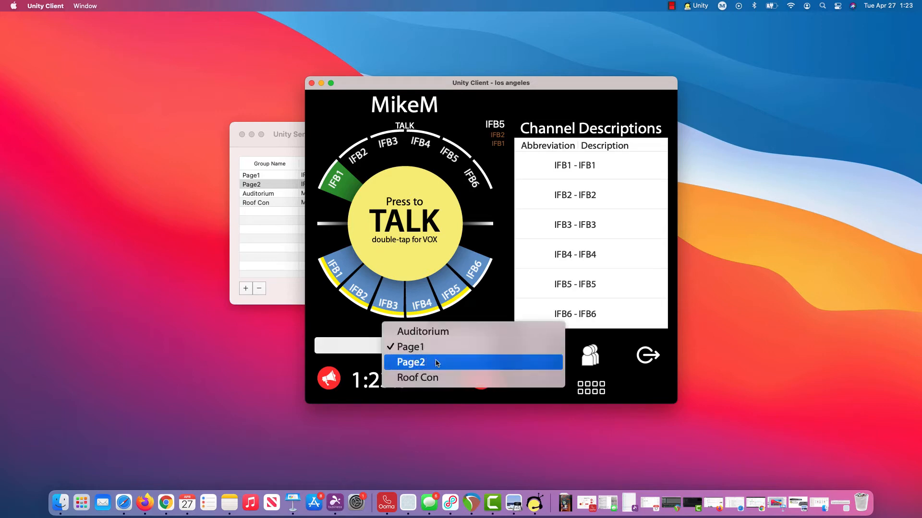
pyautogui.click(411, 362)
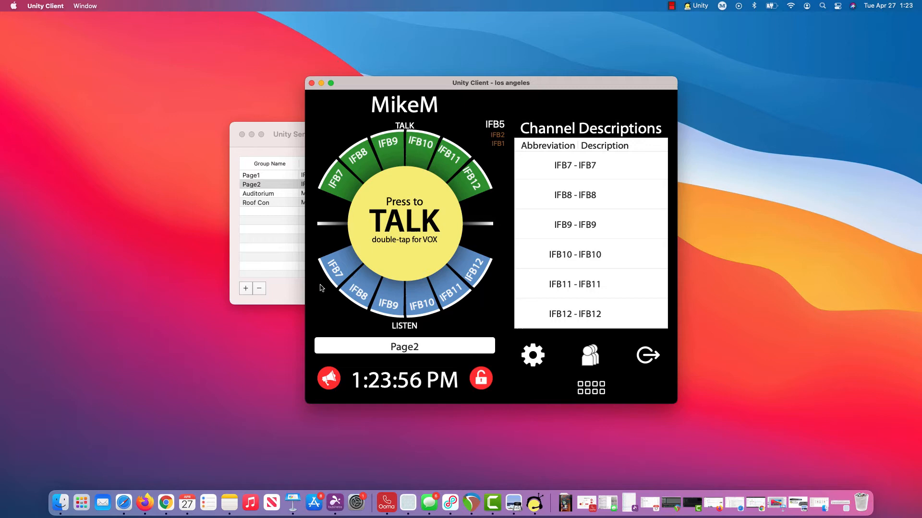
pyautogui.moveTo(371, 285)
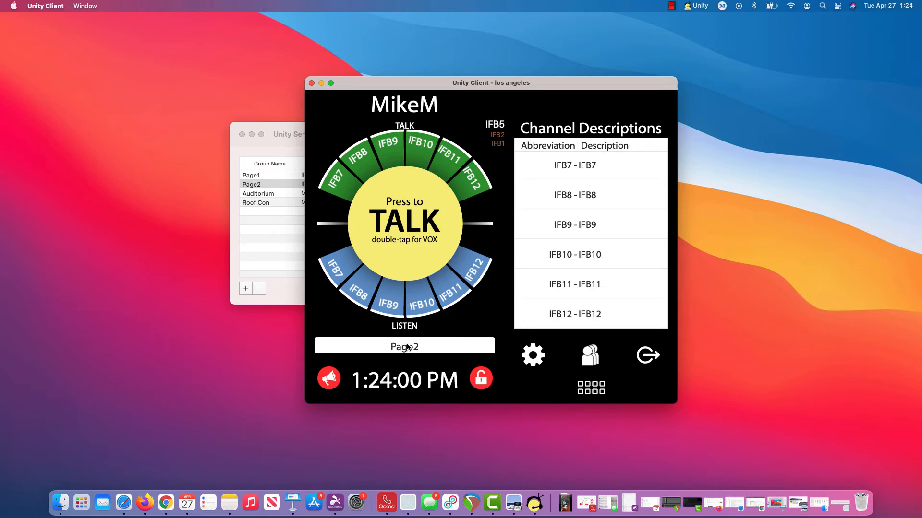
pyautogui.moveTo(404, 346)
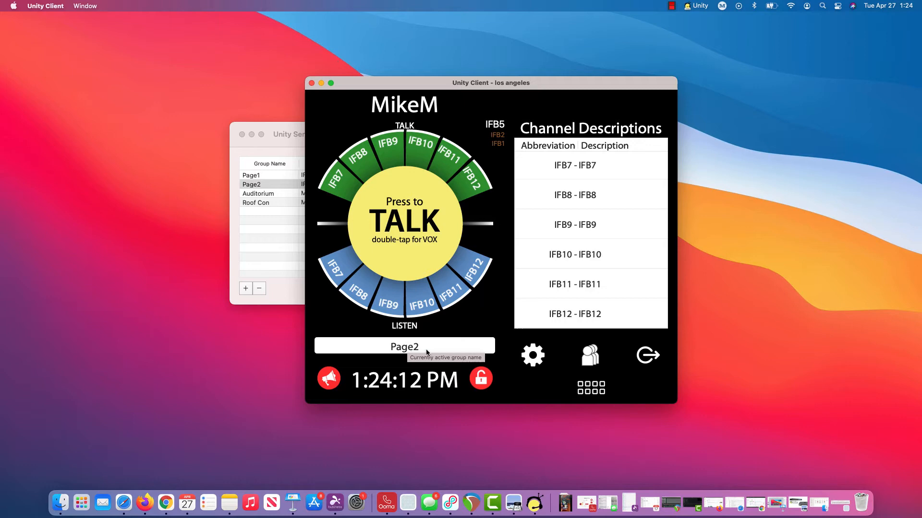
pyautogui.click(404, 345)
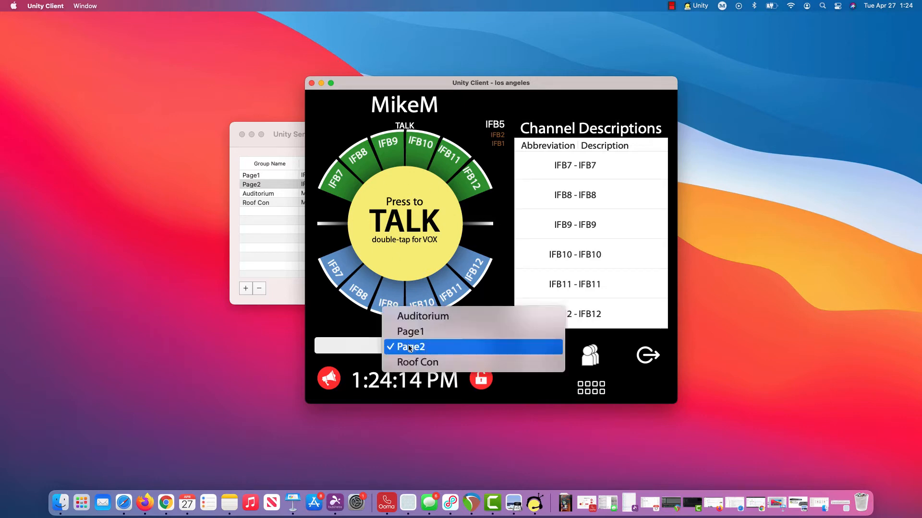
pyautogui.click(410, 332)
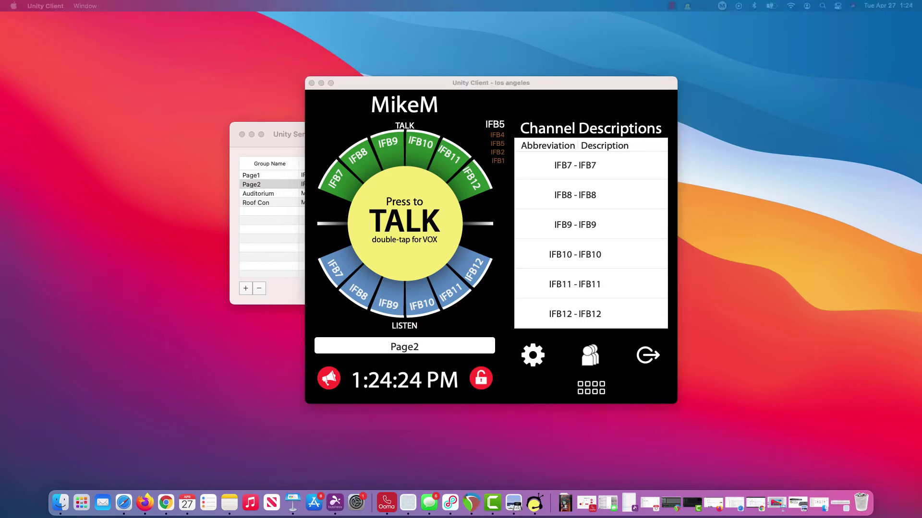
pyautogui.click(45, 6)
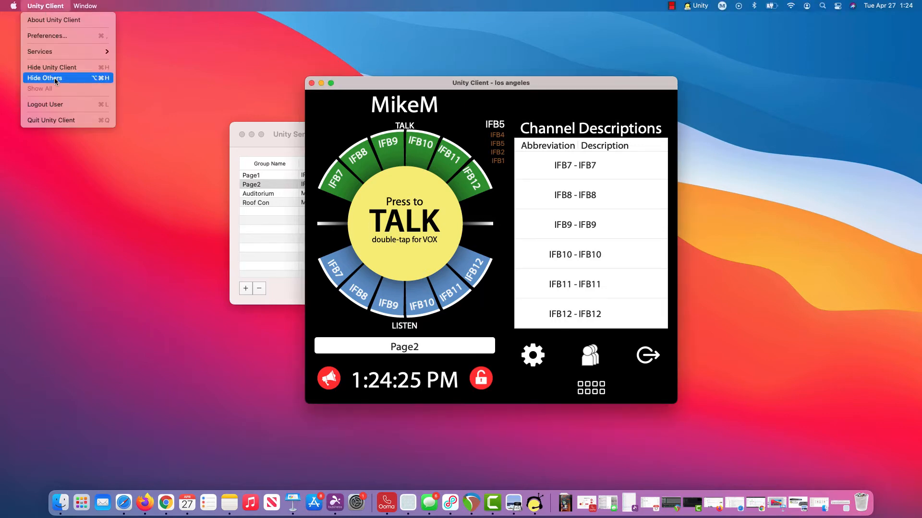
pyautogui.click(51, 120)
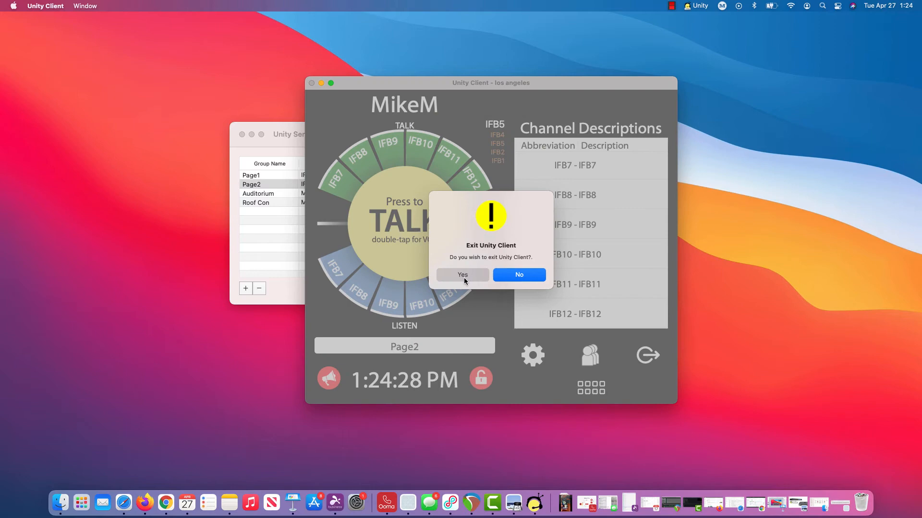
pyautogui.click(462, 276)
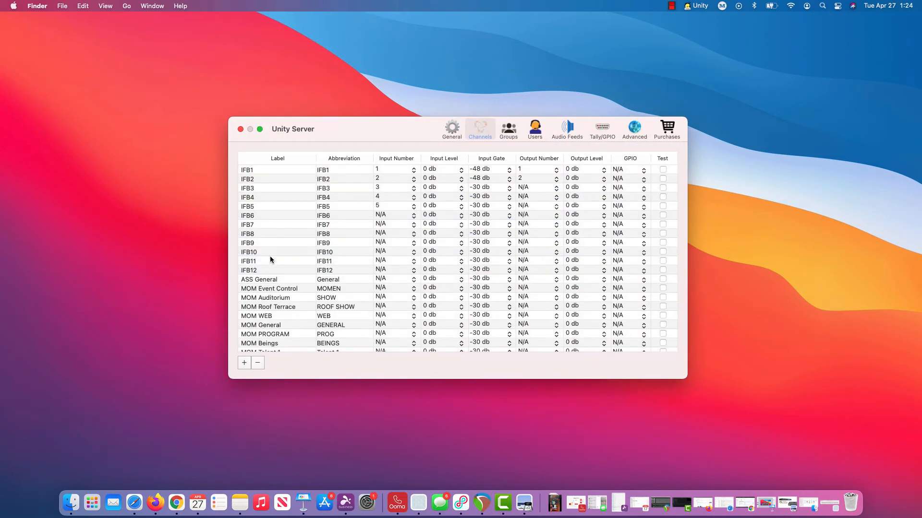
pyautogui.moveTo(351, 203)
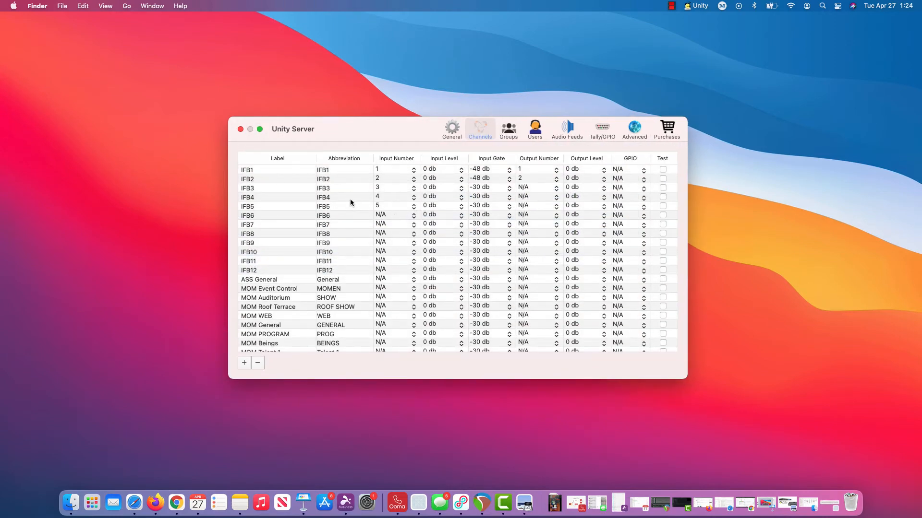
pyautogui.moveTo(351, 203)
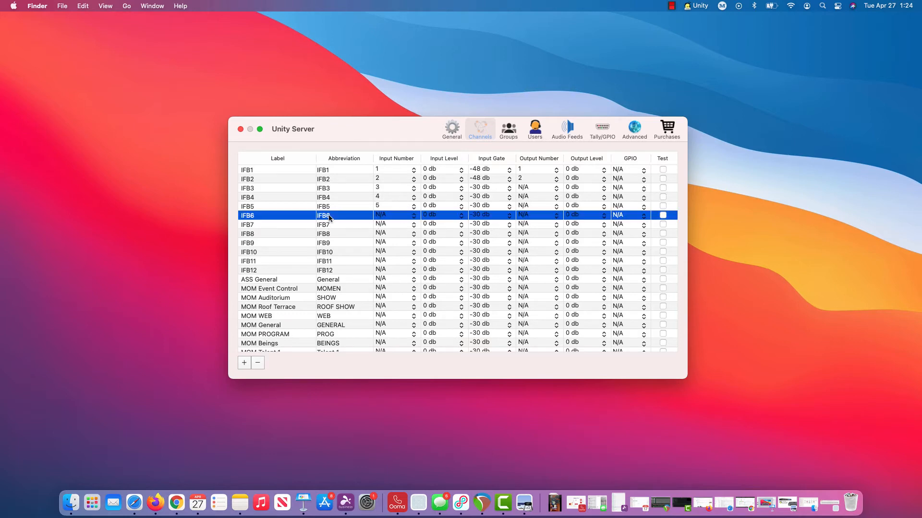
# Select the IFB3 row while reviewing the channel input and output numbers
pyautogui.click(276, 187)
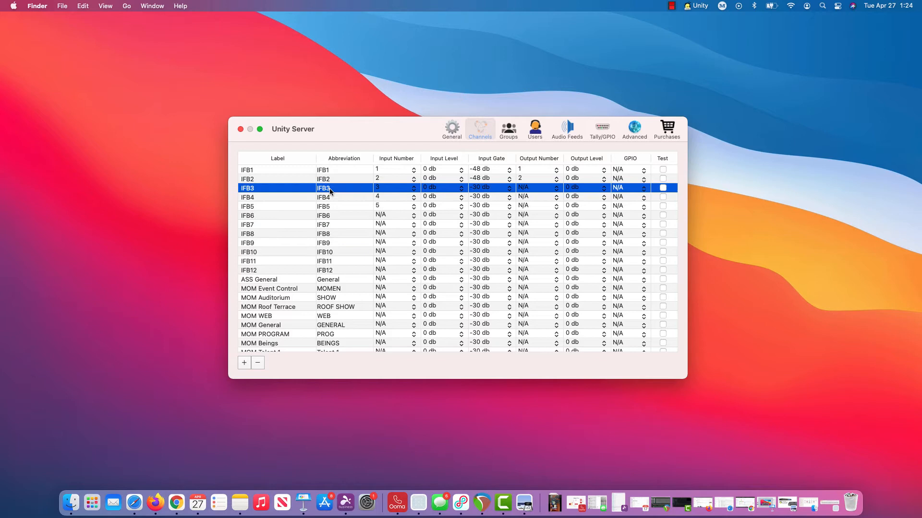
pyautogui.moveTo(329, 253)
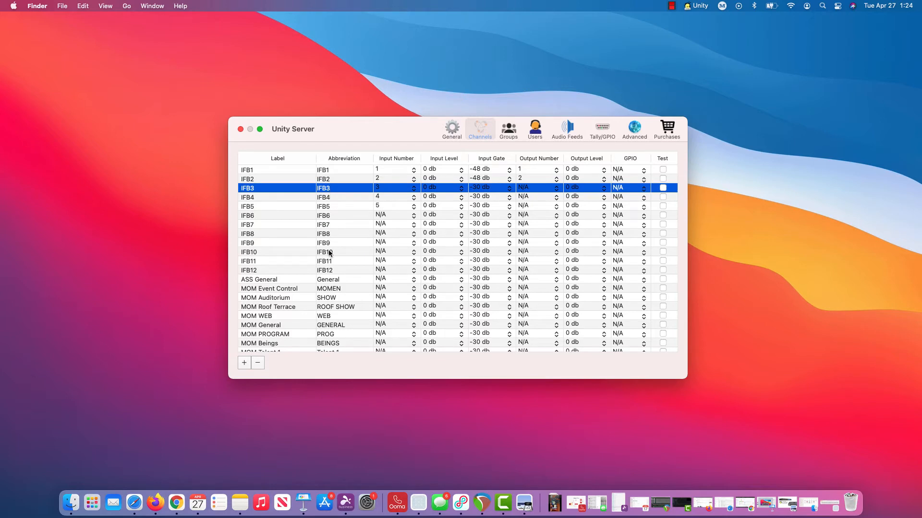
pyautogui.moveTo(329, 253)
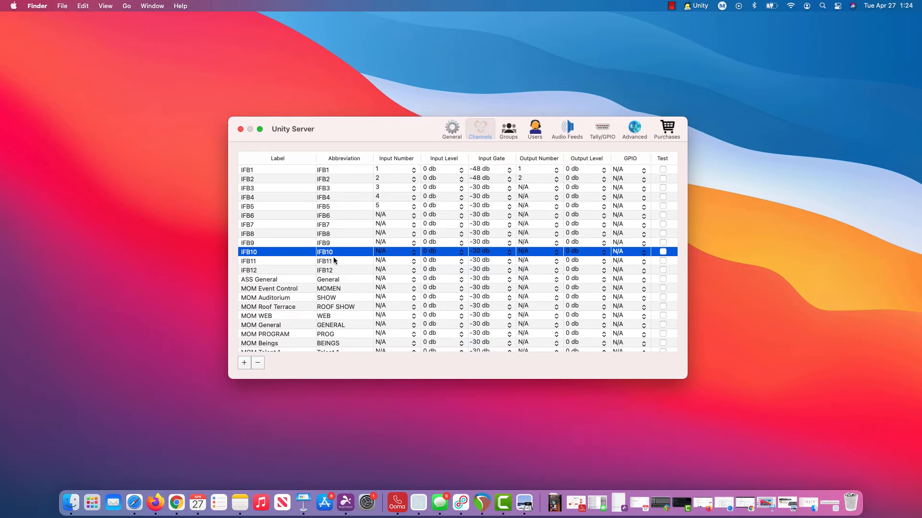
pyautogui.moveTo(335, 274)
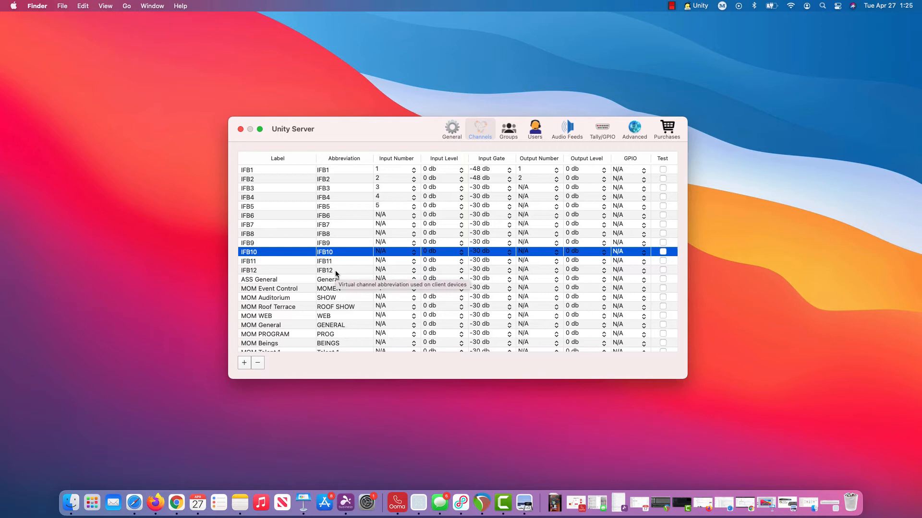
pyautogui.moveTo(427, 129)
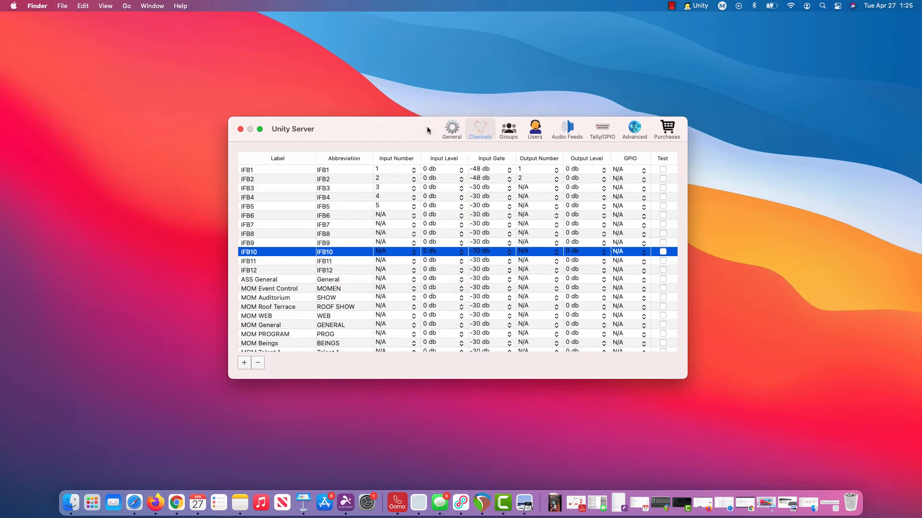
# Show the Page1, Page2, Auditorium and Roof Con groups with their member channels
pyautogui.click(469, 128)
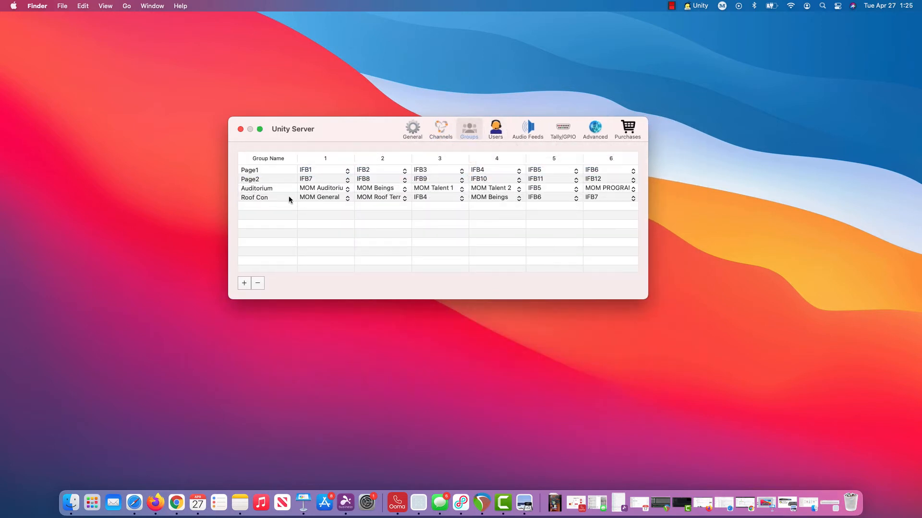
pyautogui.moveTo(273, 171)
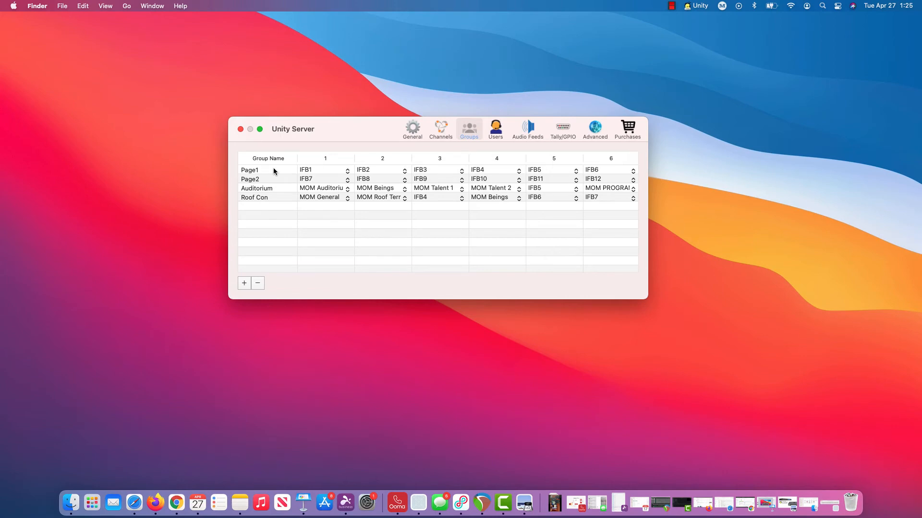
pyautogui.moveTo(328, 156)
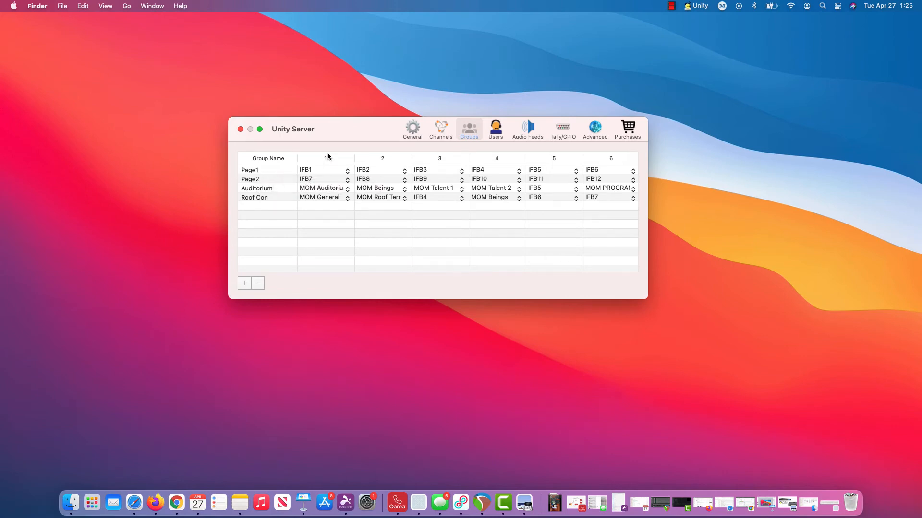
pyautogui.moveTo(383, 132)
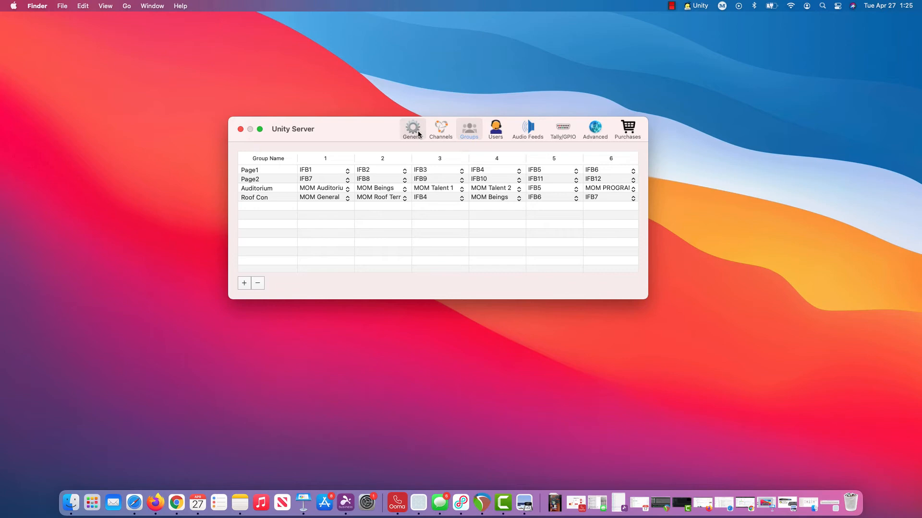
pyautogui.moveTo(441, 127)
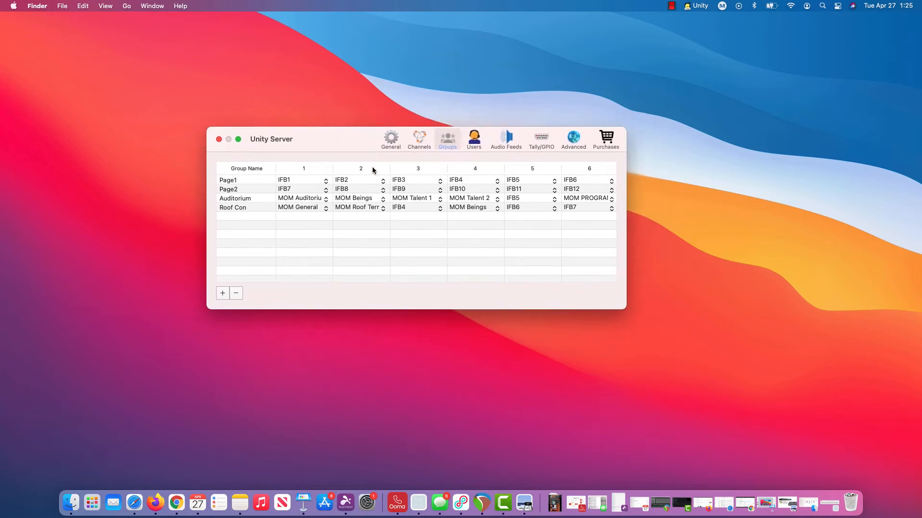
pyautogui.moveTo(335, 158)
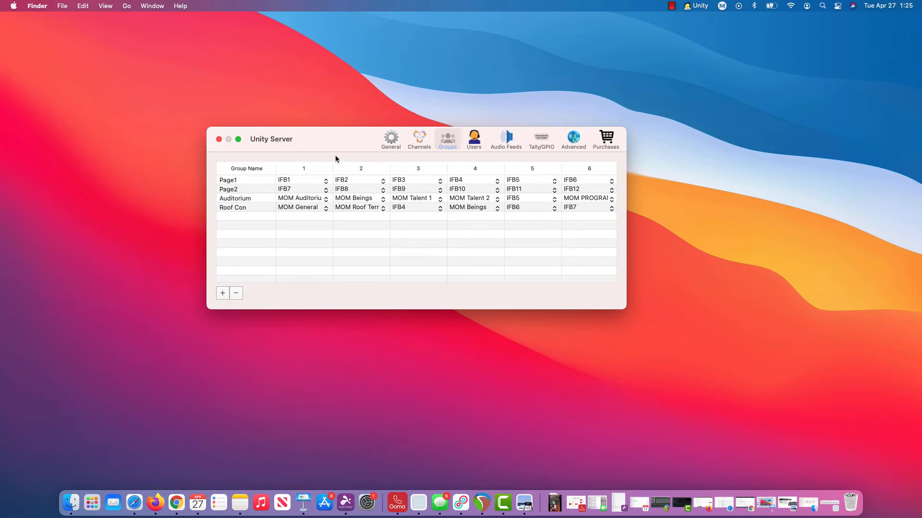
pyautogui.moveTo(505, 139)
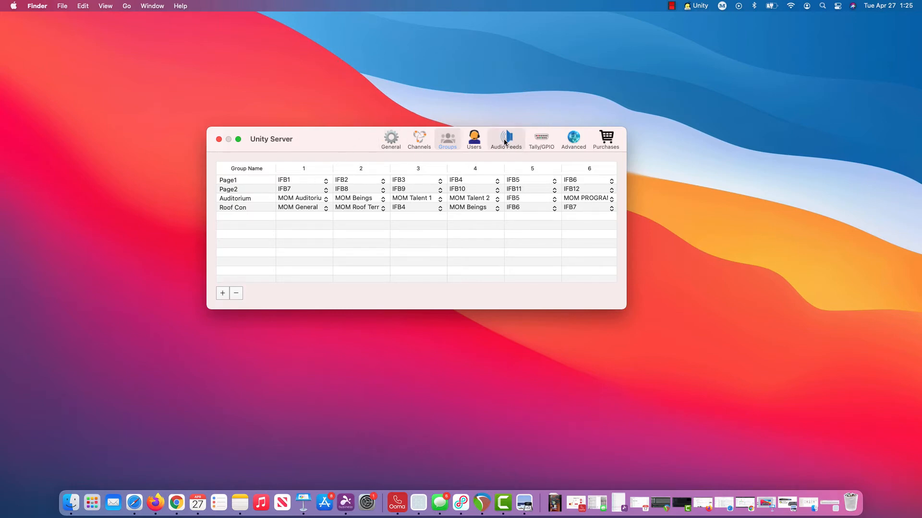
pyautogui.moveTo(506, 139)
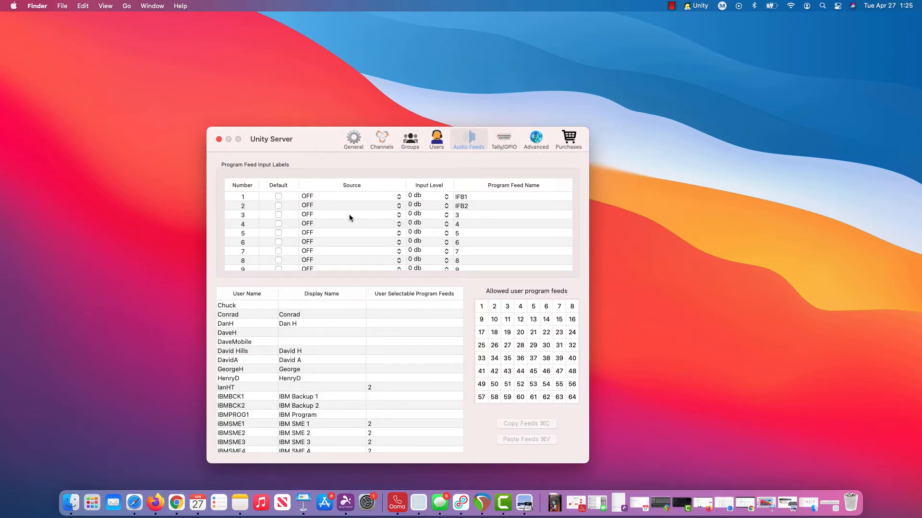
pyautogui.moveTo(349, 220)
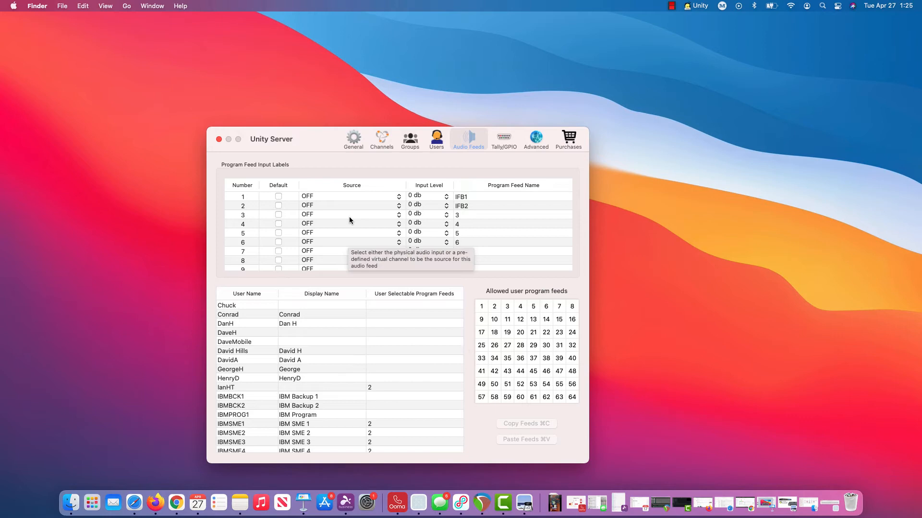
pyautogui.moveTo(329, 162)
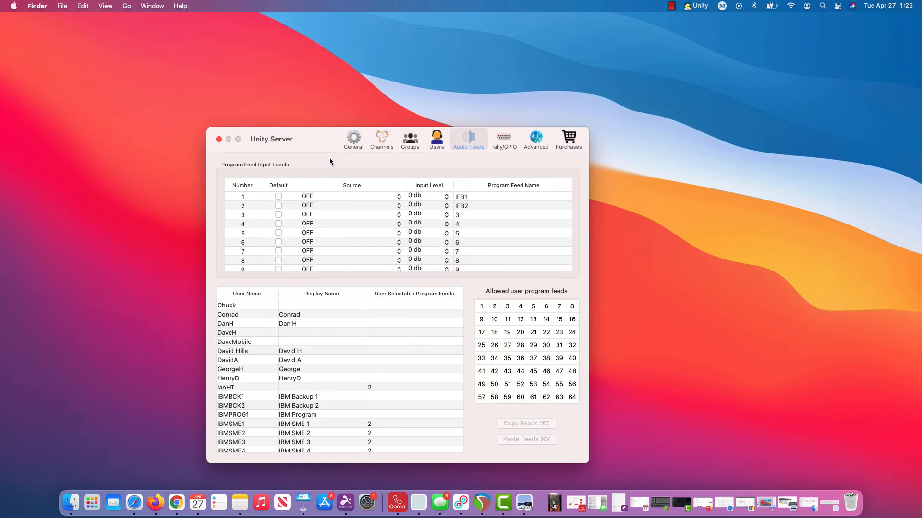
pyautogui.moveTo(344, 201)
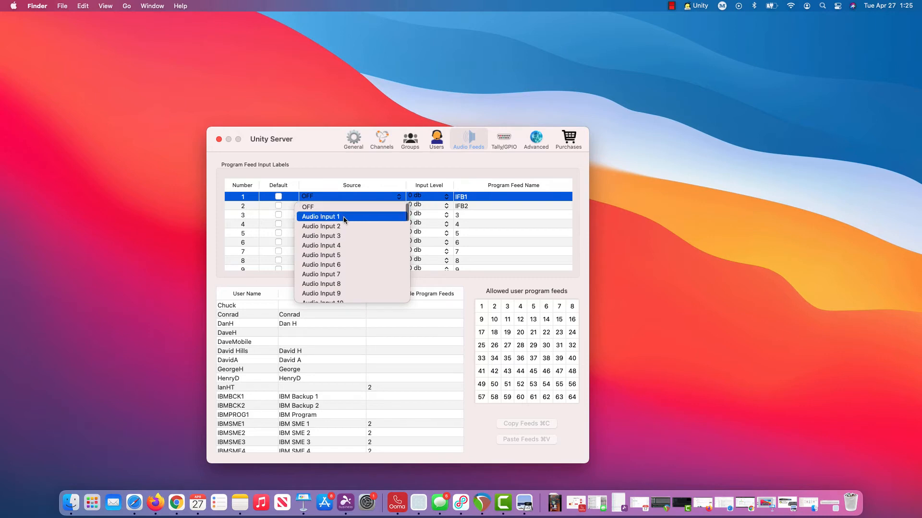
# Source program feed 1 from Audio Input 1 and feed 2 from Audio Input 2
pyautogui.click(320, 216)
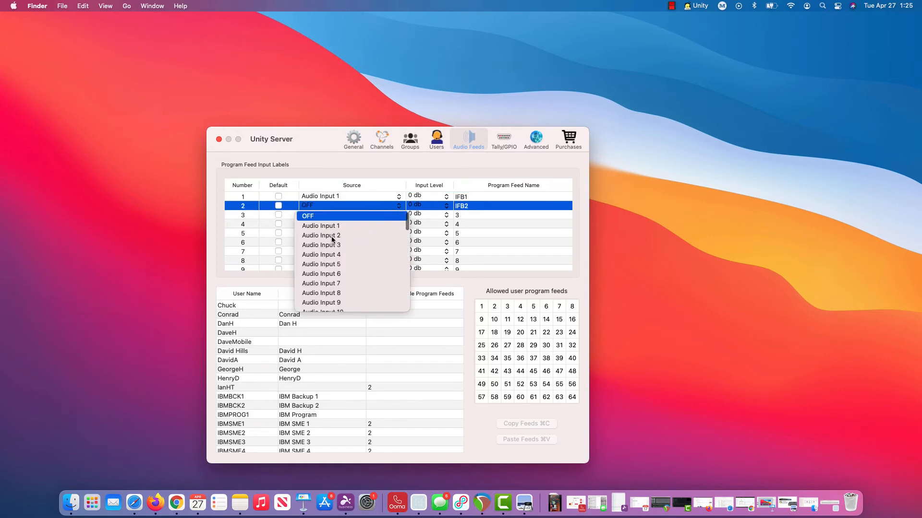
pyautogui.click(320, 235)
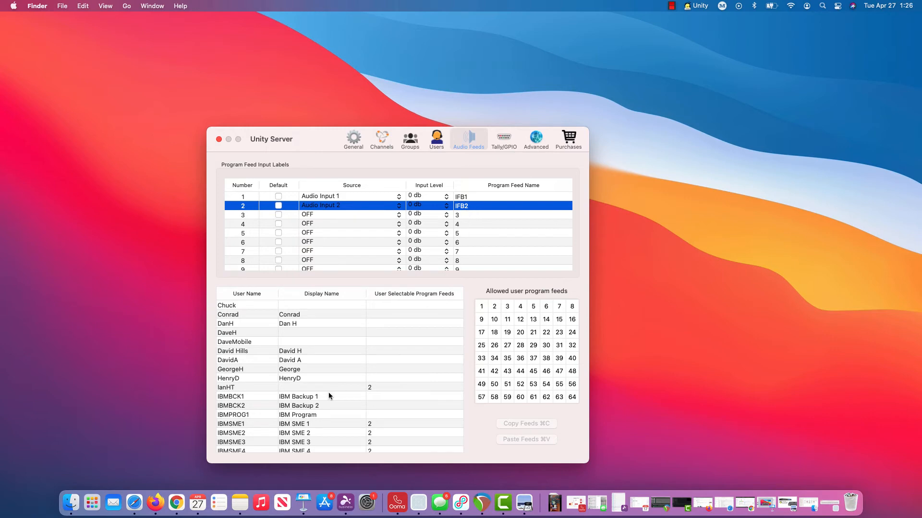
# Allow program feeds 1 and 2 for the unnamed user above MOMPROG1, then deselect it
pyautogui.scroll(-3)
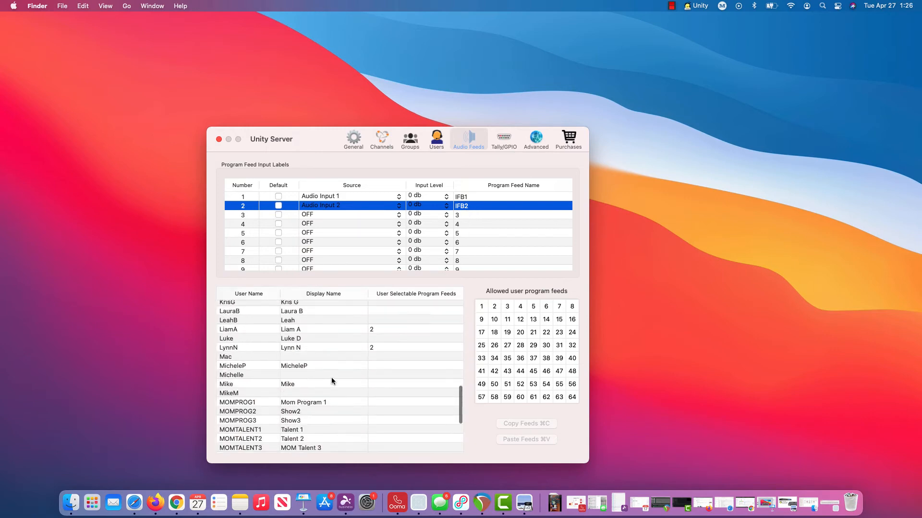
pyautogui.click(247, 395)
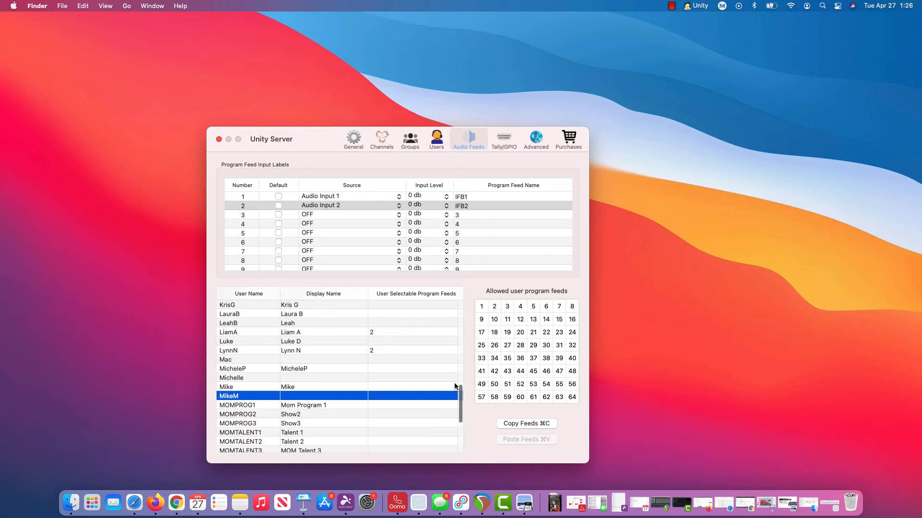
pyautogui.click(494, 307)
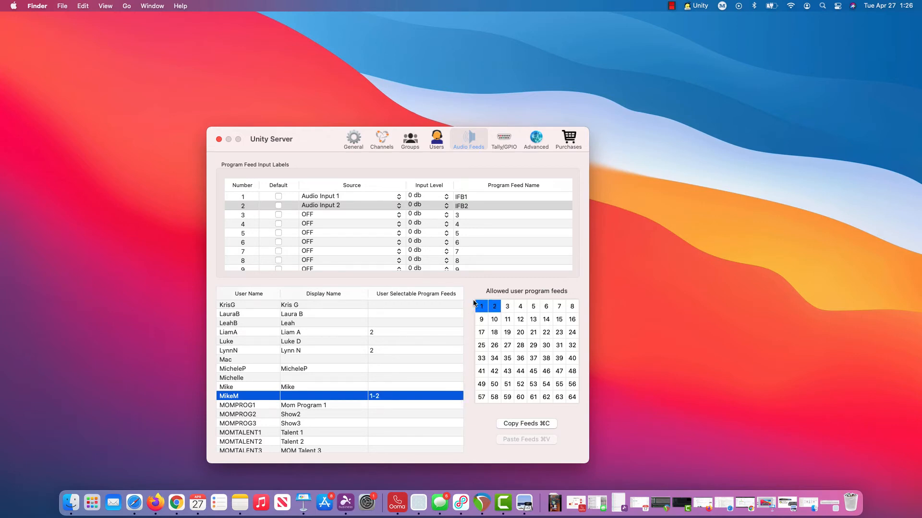
pyautogui.moveTo(333, 199)
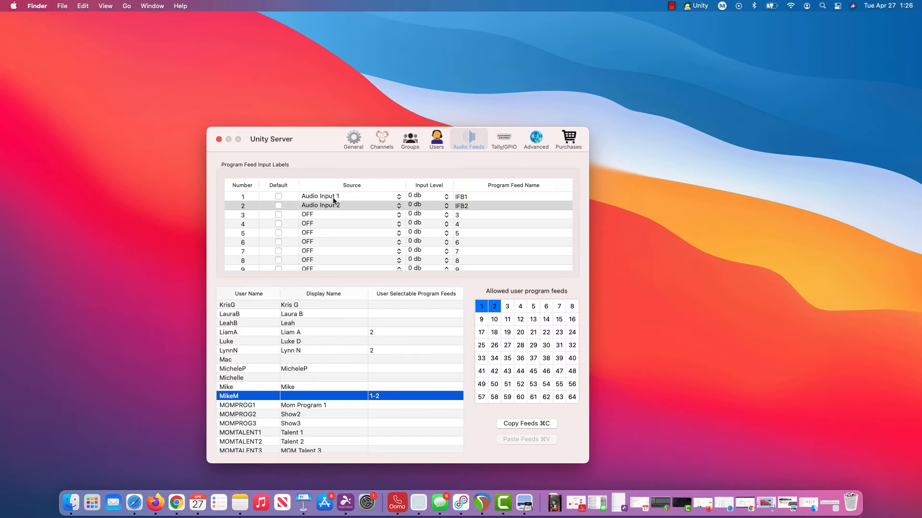
pyautogui.moveTo(340, 214)
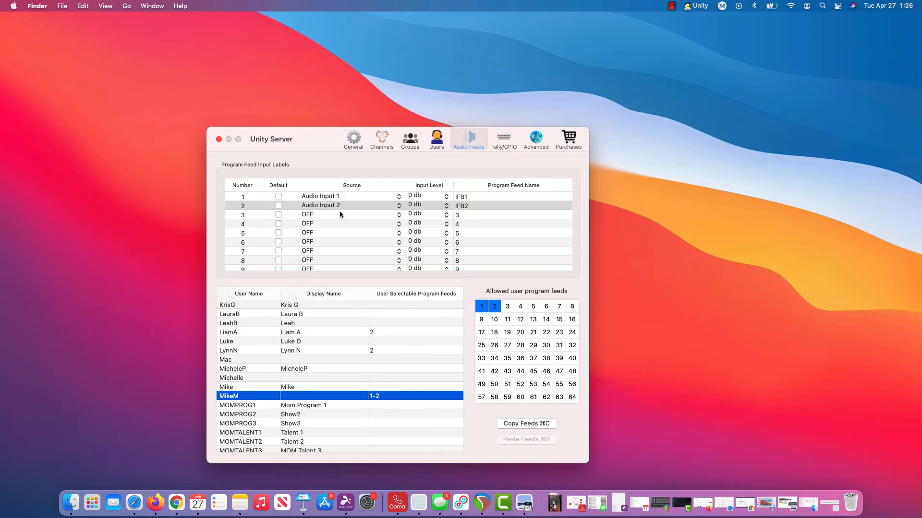
pyautogui.moveTo(340, 214)
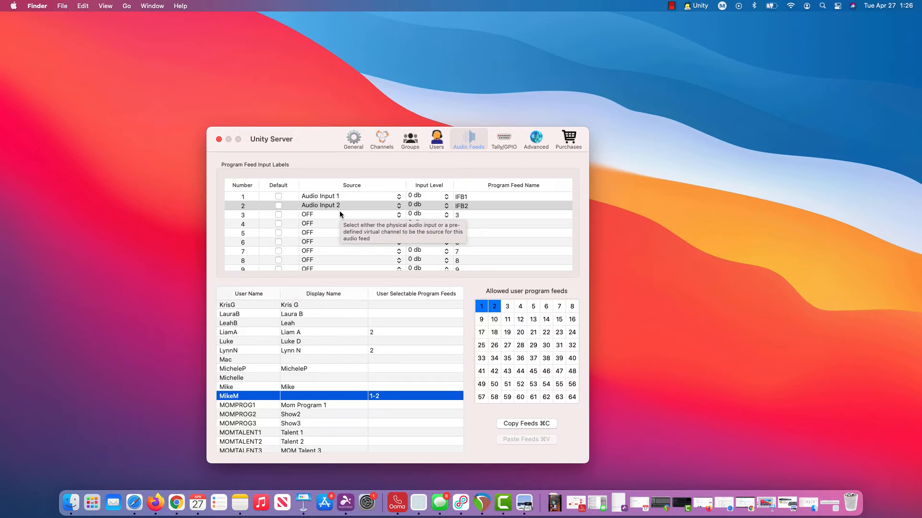
pyautogui.moveTo(394, 157)
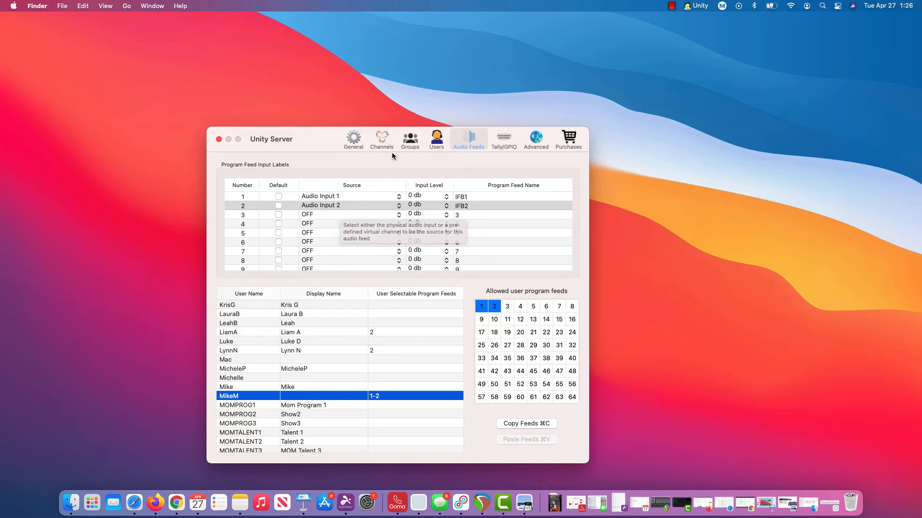
pyautogui.click(387, 140)
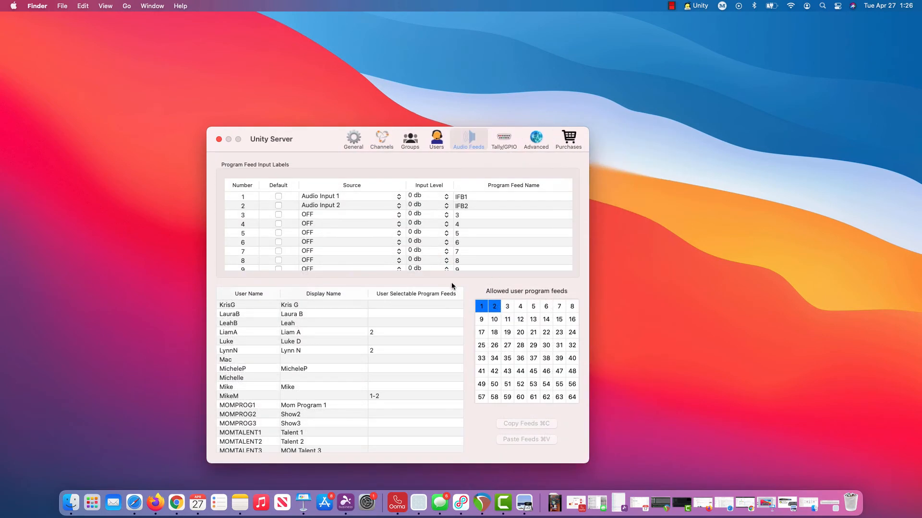
pyautogui.moveTo(473, 308)
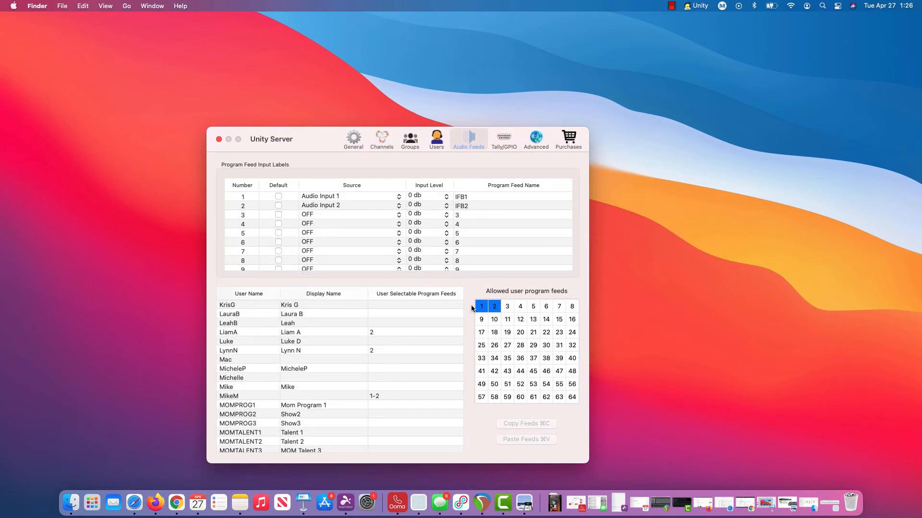
pyautogui.moveTo(476, 294)
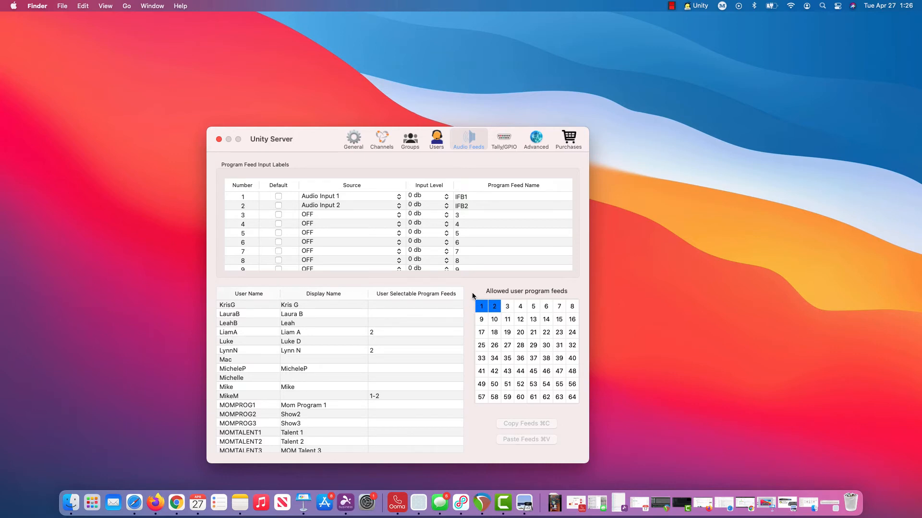
pyautogui.moveTo(487, 300)
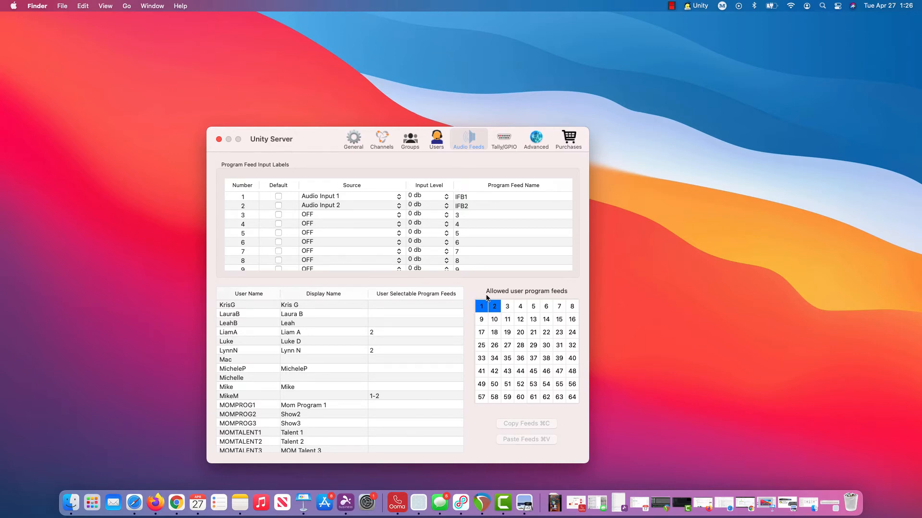
pyautogui.write('unityy')
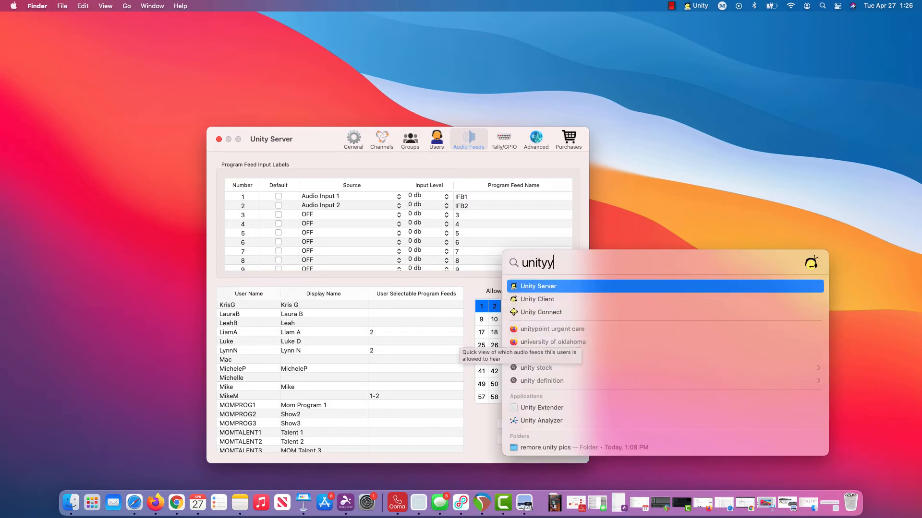
pyautogui.press('backspace')
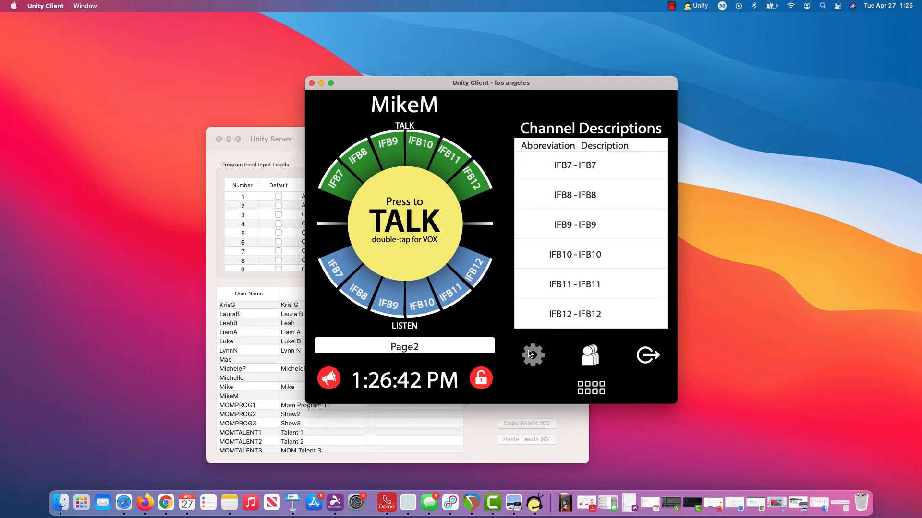
pyautogui.click(532, 354)
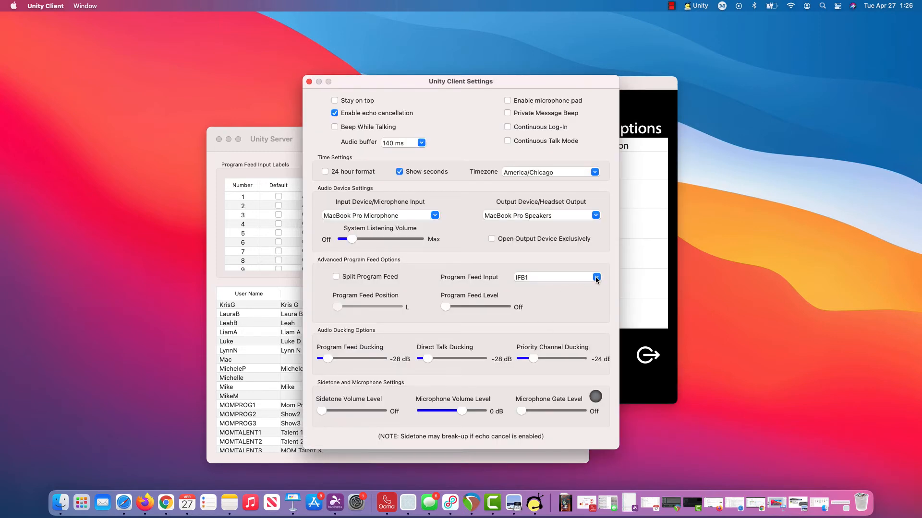
pyautogui.moveTo(481, 258)
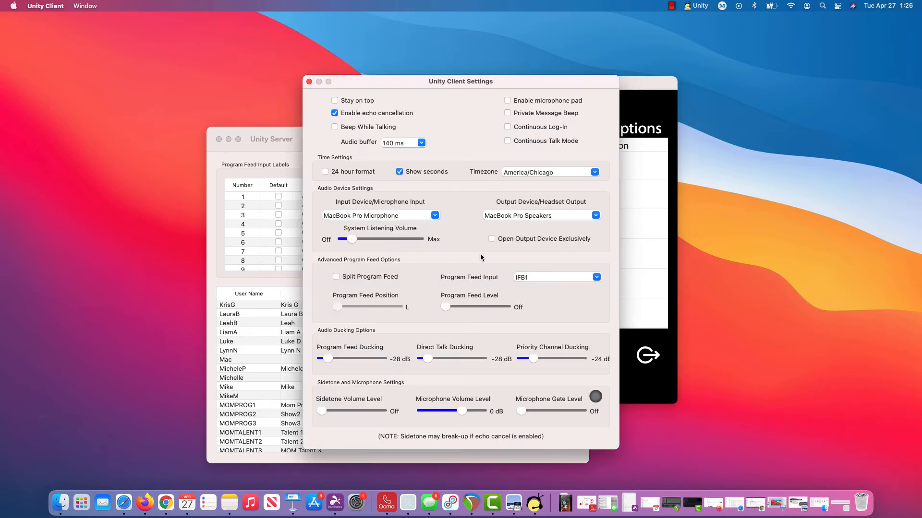
pyautogui.moveTo(575, 308)
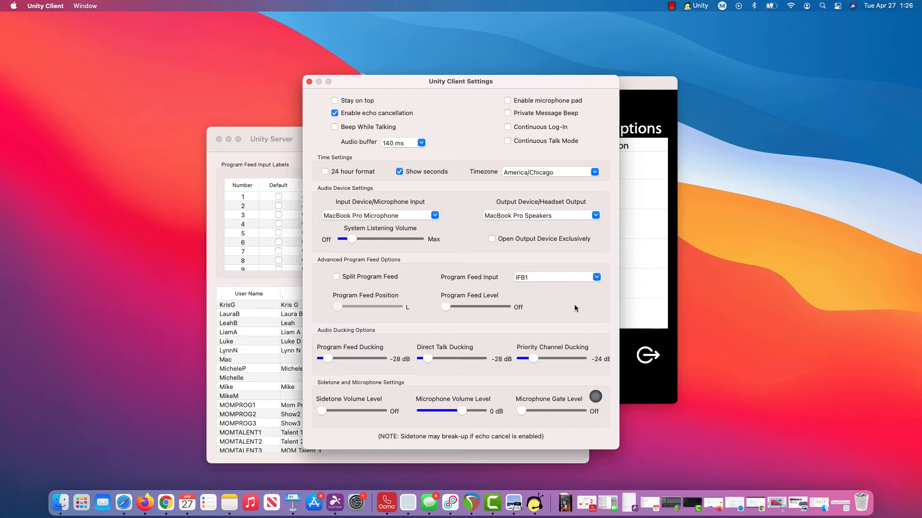
pyautogui.moveTo(582, 305)
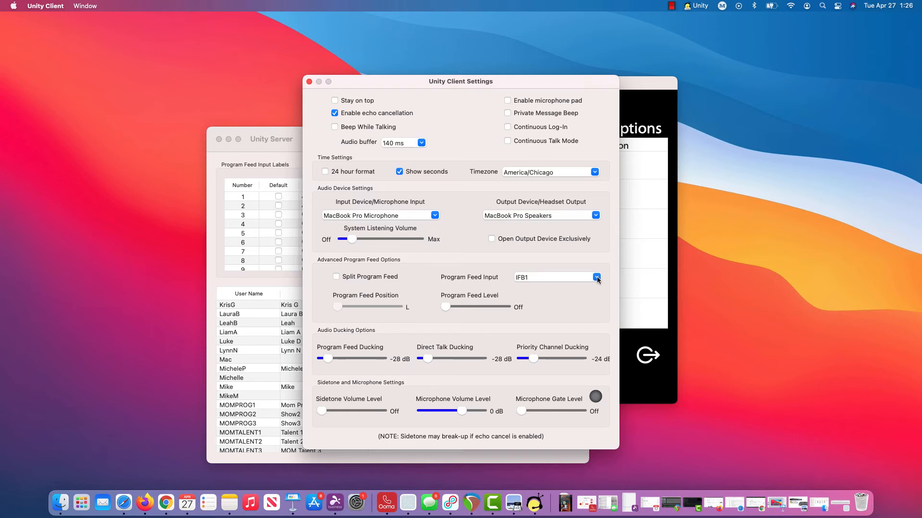
pyautogui.click(595, 276)
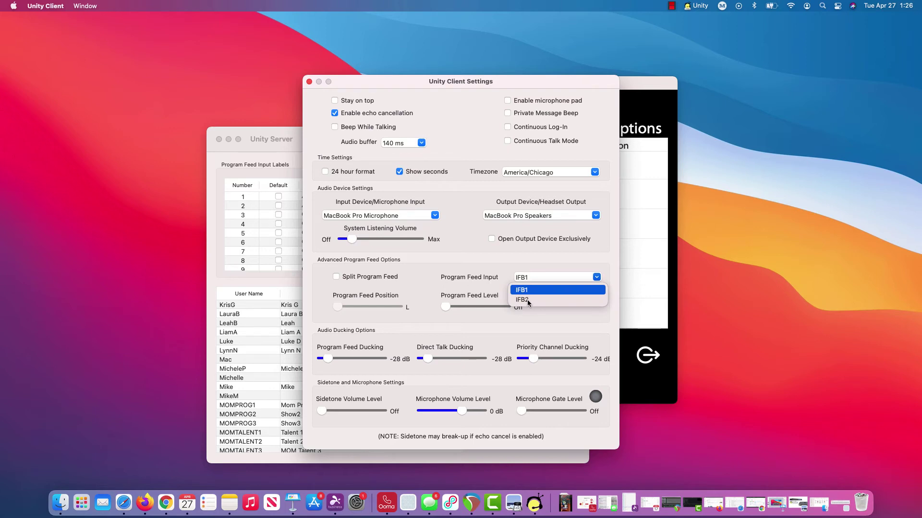
pyautogui.click(521, 289)
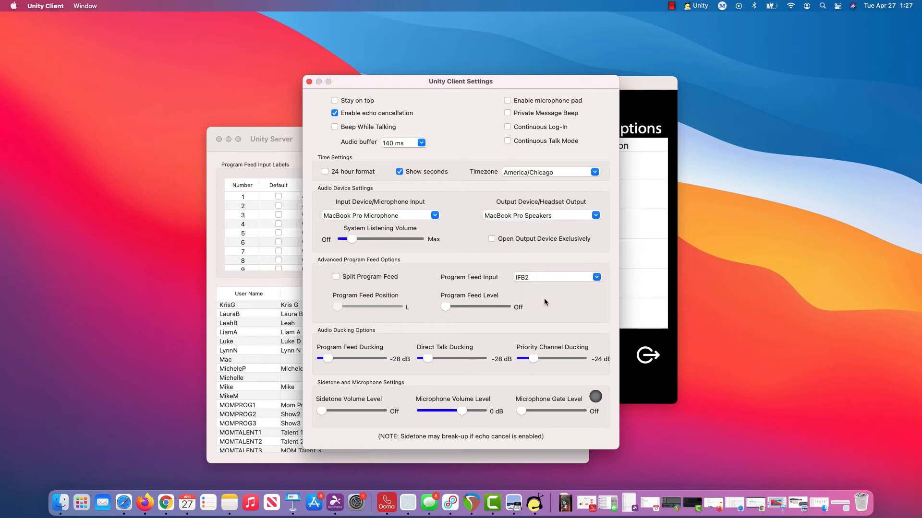
pyautogui.moveTo(518, 263)
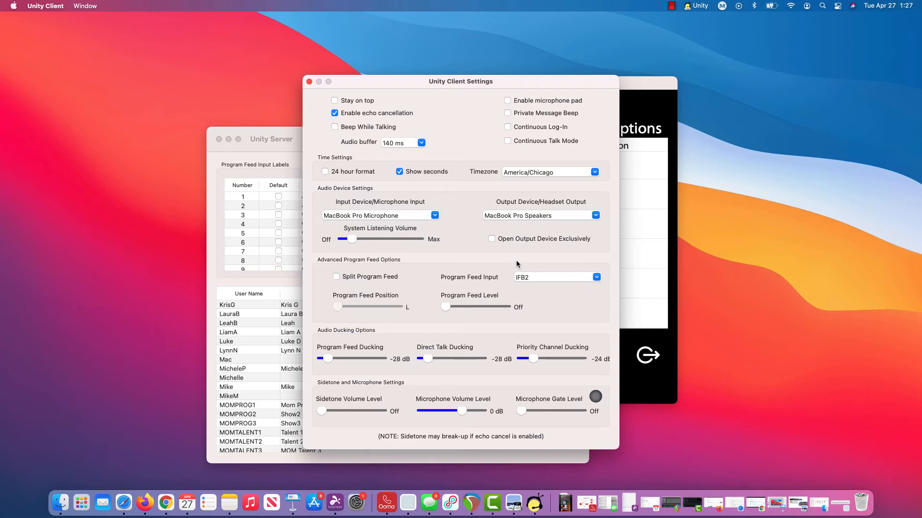
pyautogui.moveTo(544, 304)
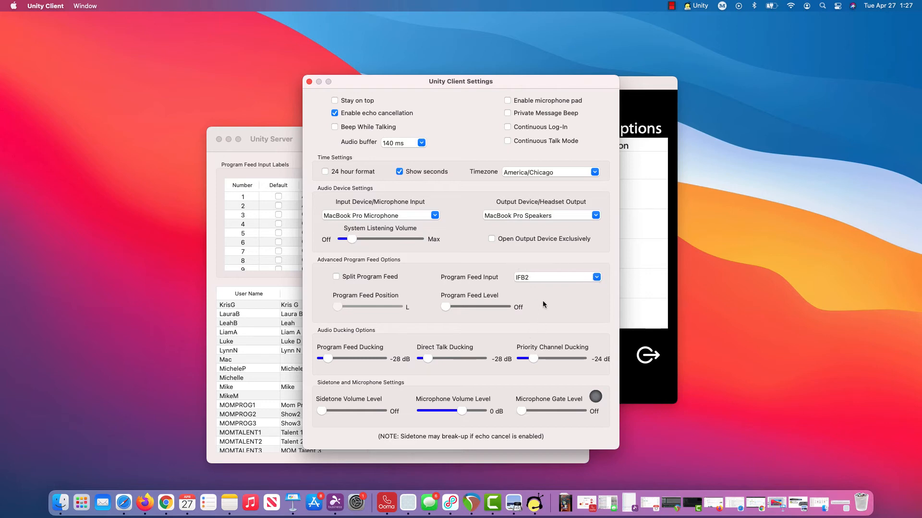
pyautogui.moveTo(507, 315)
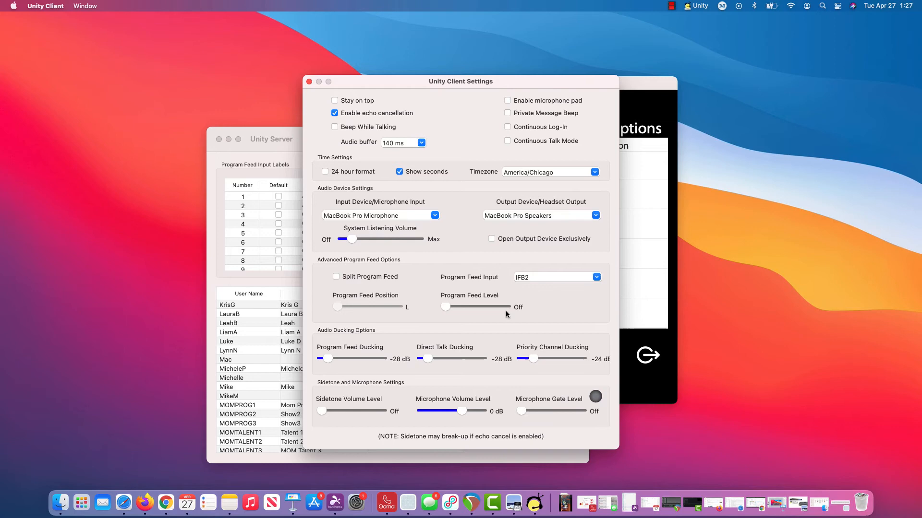
pyautogui.moveTo(464, 366)
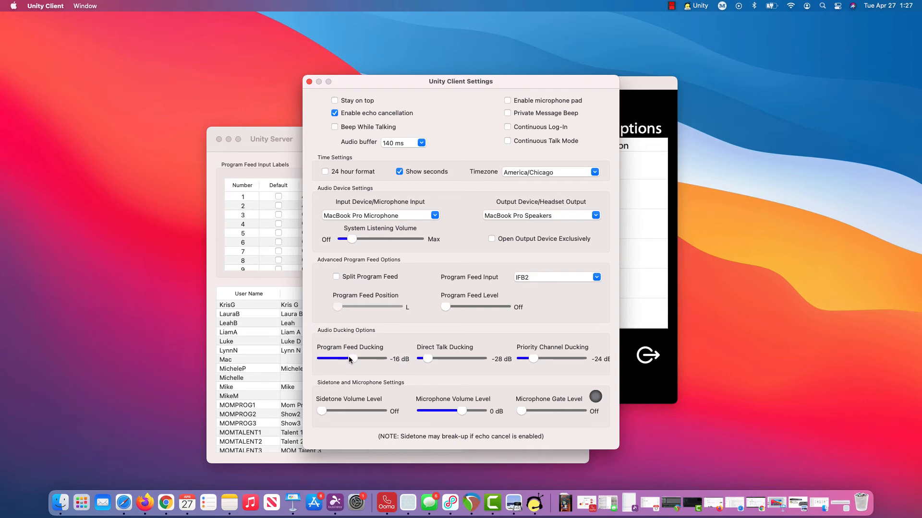
pyautogui.moveTo(349, 364)
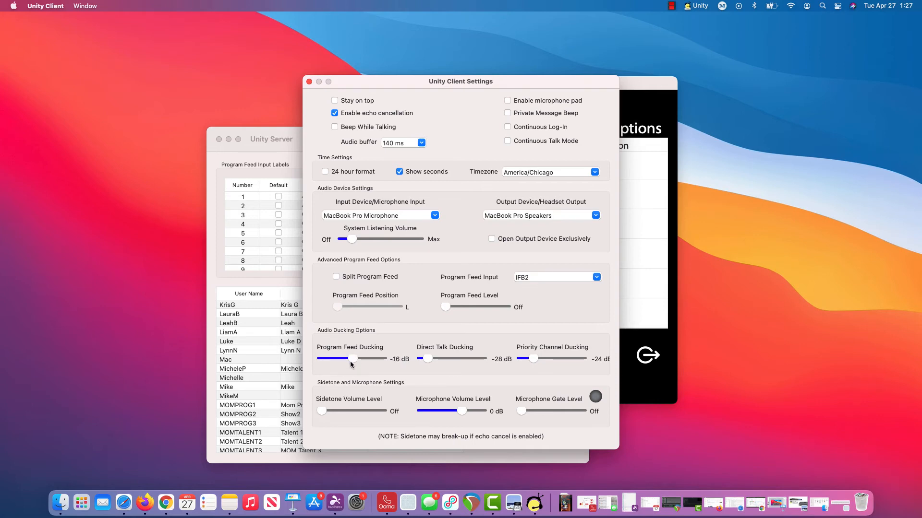
pyautogui.moveTo(353, 359)
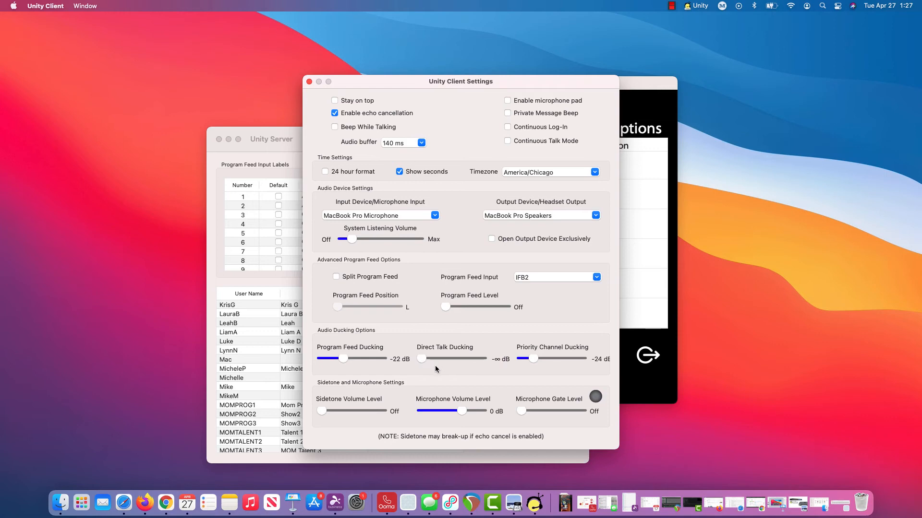
pyautogui.moveTo(404, 366)
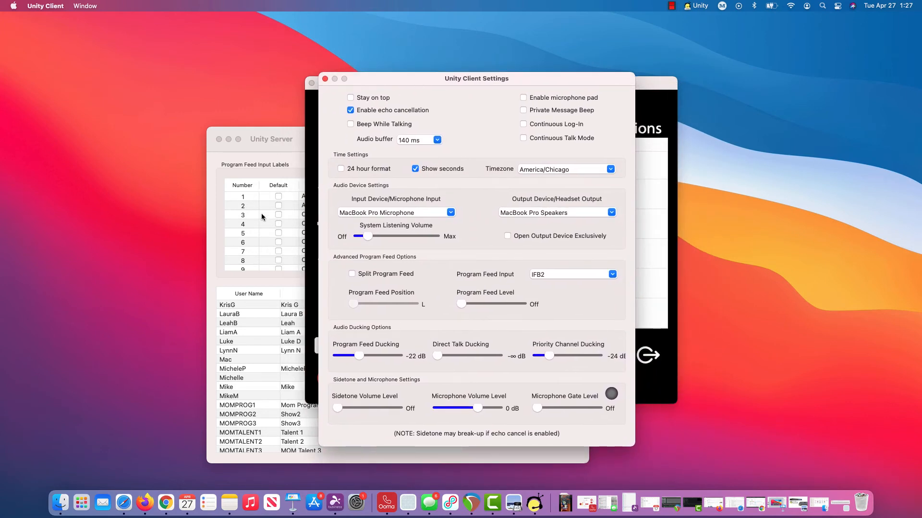
pyautogui.moveTo(288, 225)
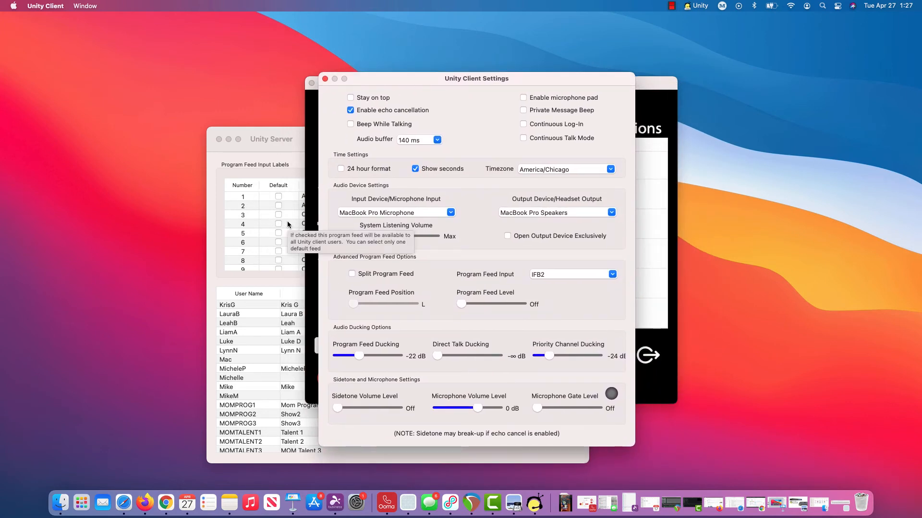
pyautogui.moveTo(352, 376)
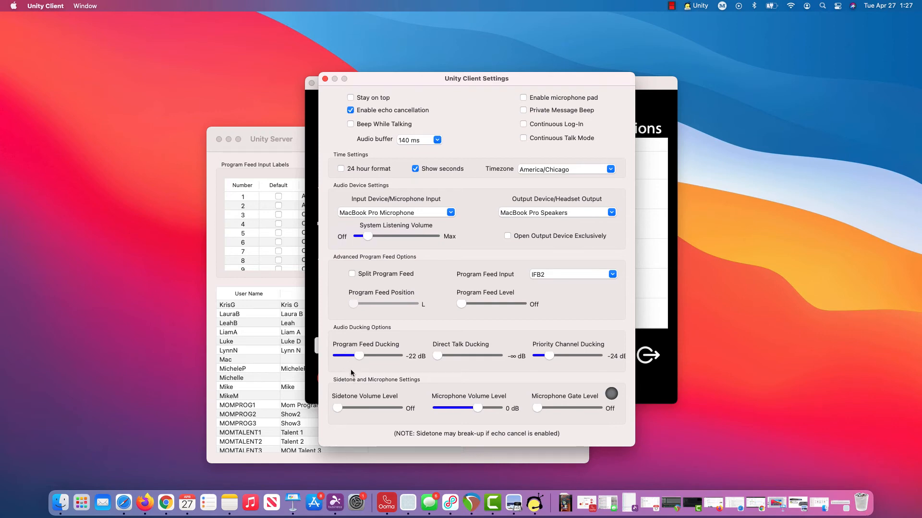
pyautogui.moveTo(360, 363)
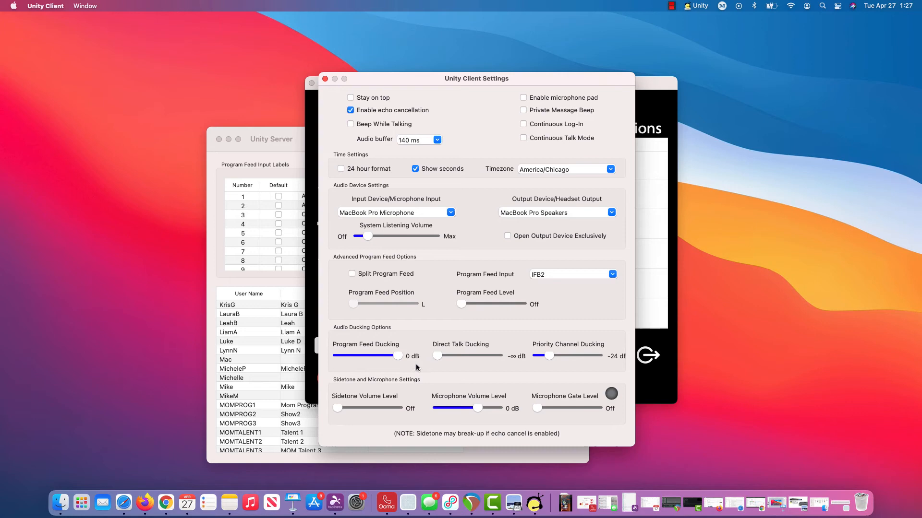
pyautogui.moveTo(345, 353)
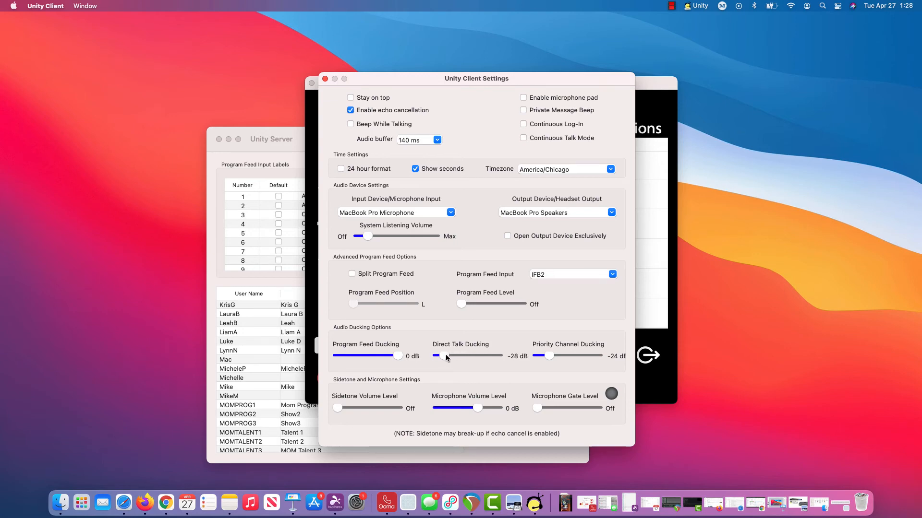
pyautogui.moveTo(504, 344)
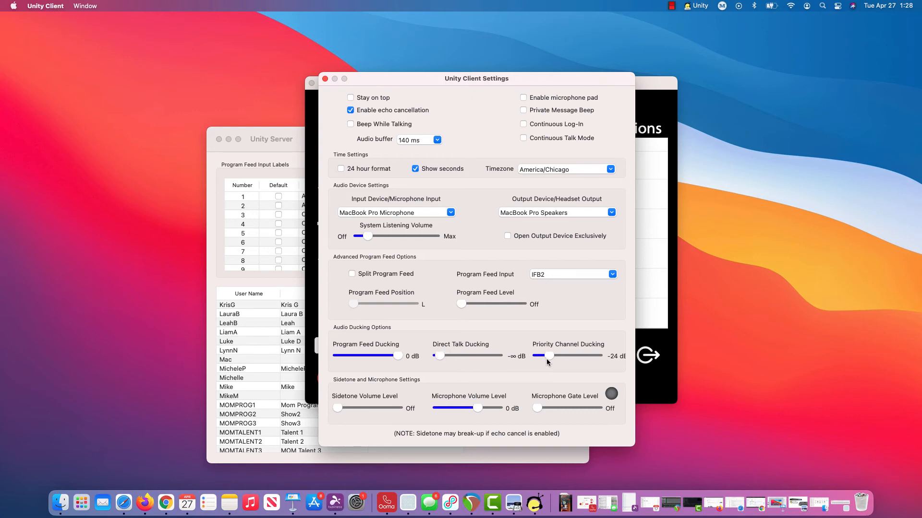
pyautogui.moveTo(546, 355)
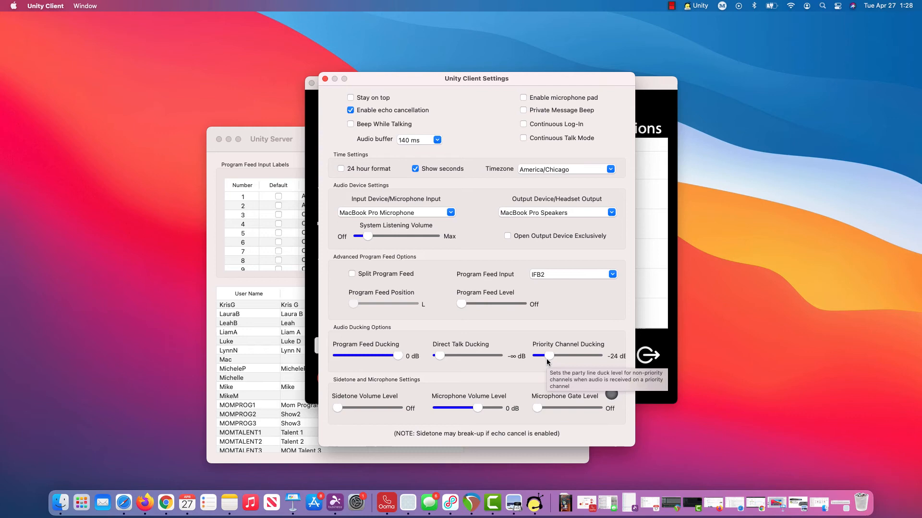
pyautogui.moveTo(510, 336)
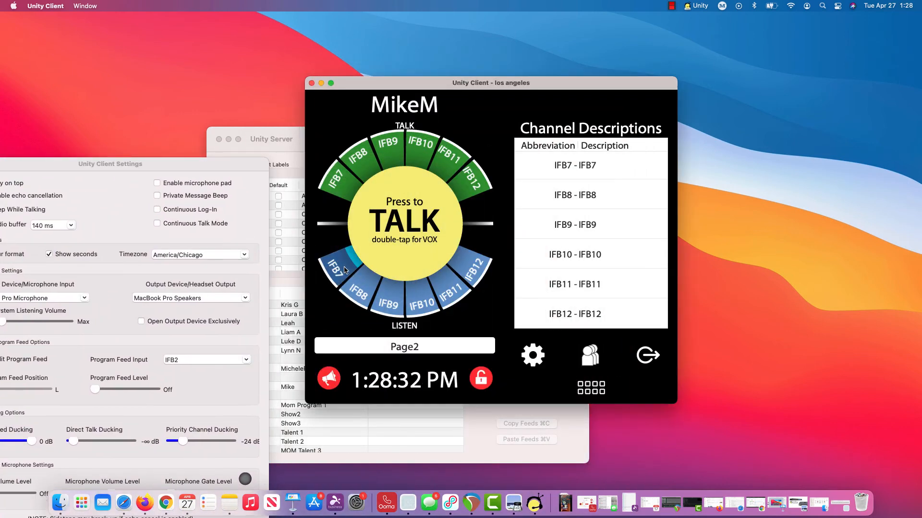
pyautogui.moveTo(358, 256)
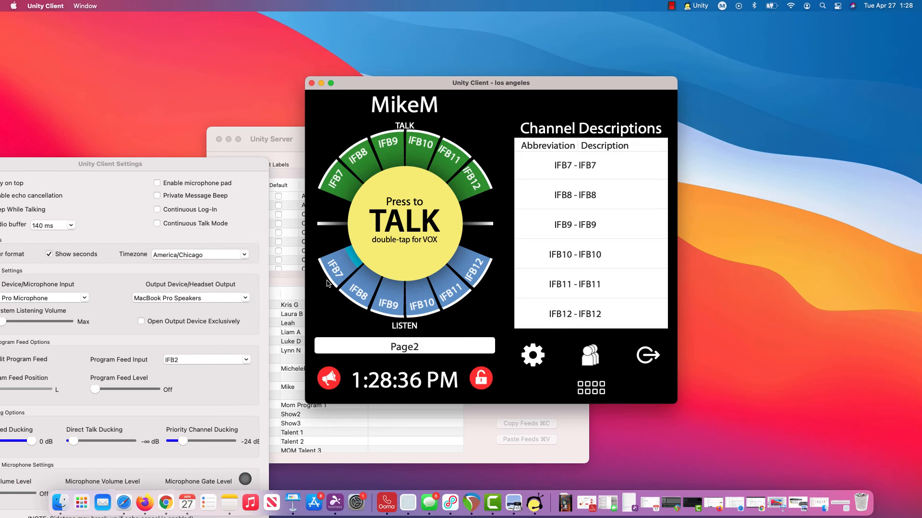
pyautogui.moveTo(110, 164); pyautogui.dragTo(276, 158)
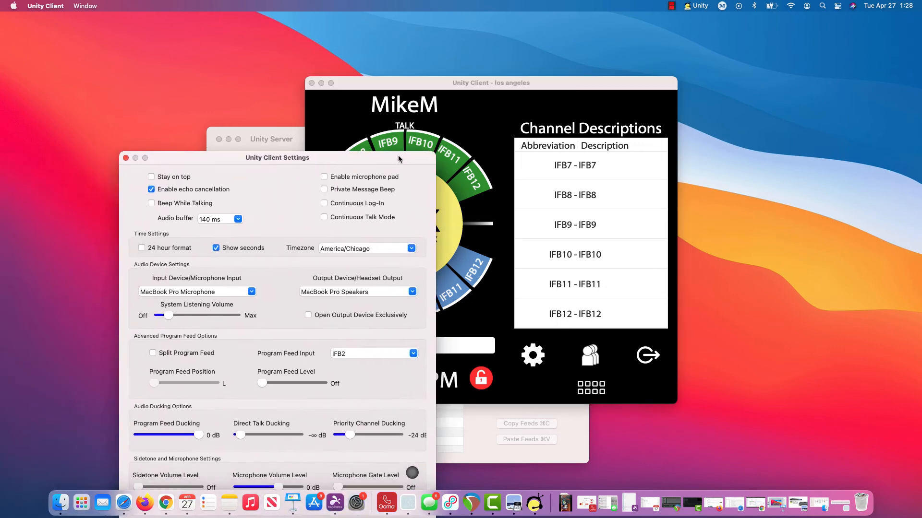
pyautogui.moveTo(277, 156); pyautogui.dragTo(359, 113)
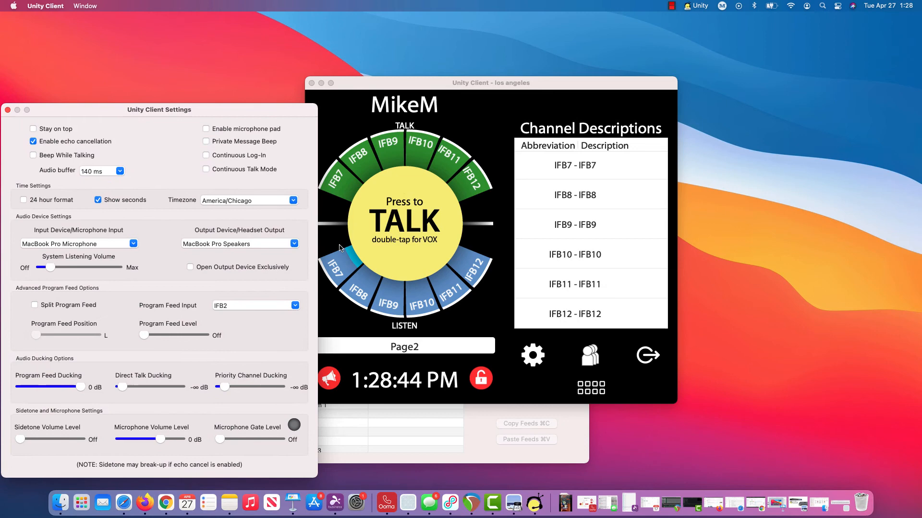
pyautogui.moveTo(461, 269)
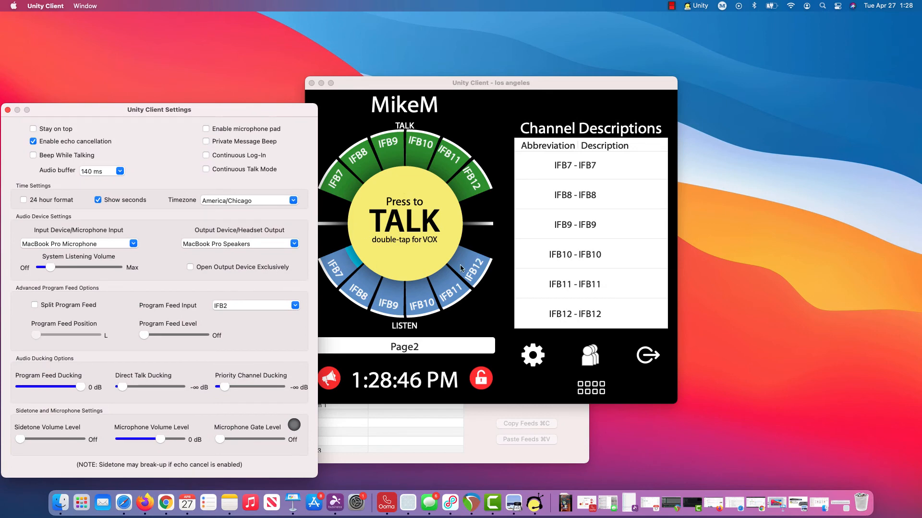
pyautogui.moveTo(431, 297)
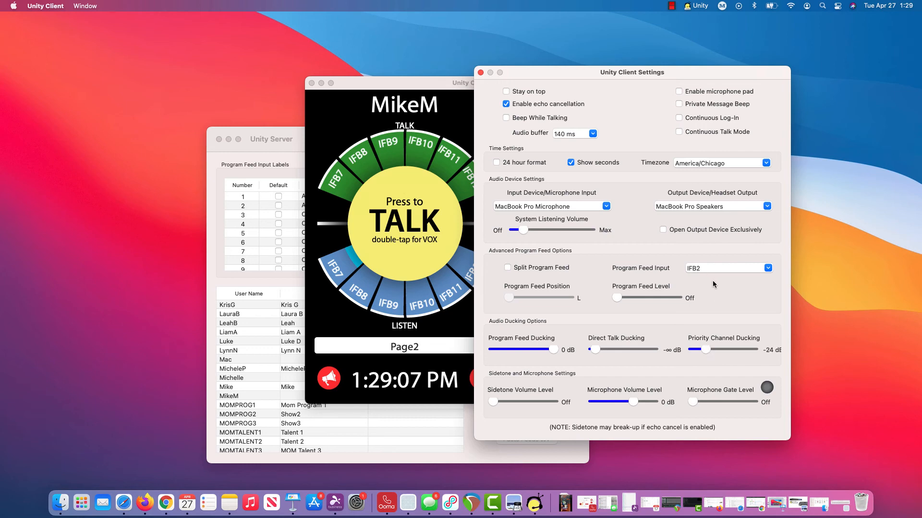
# Keep IFB2 as the Program Feed Input and close the client settings window
pyautogui.click(767, 268)
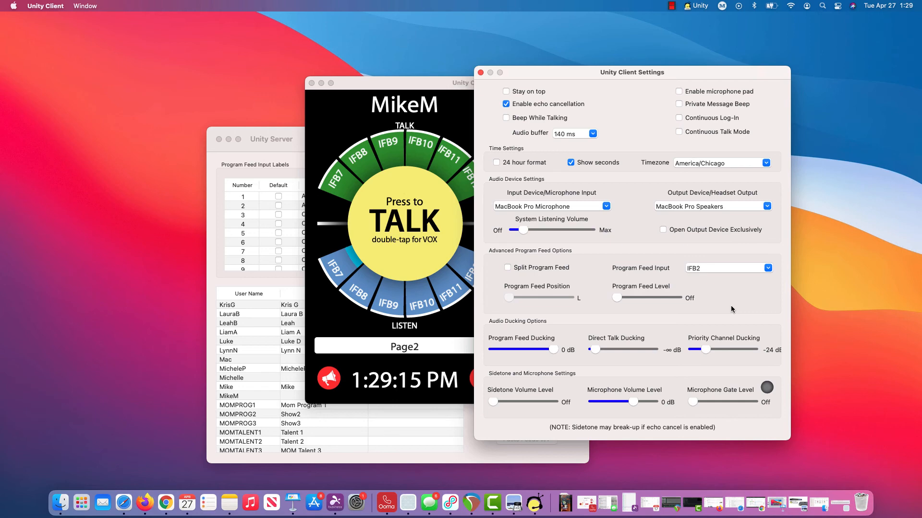
pyautogui.click(767, 268)
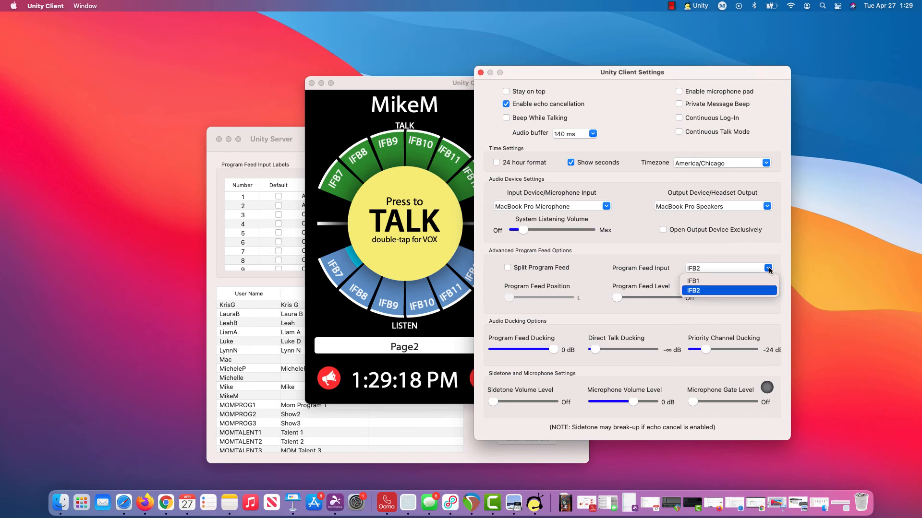
pyautogui.moveTo(697, 294)
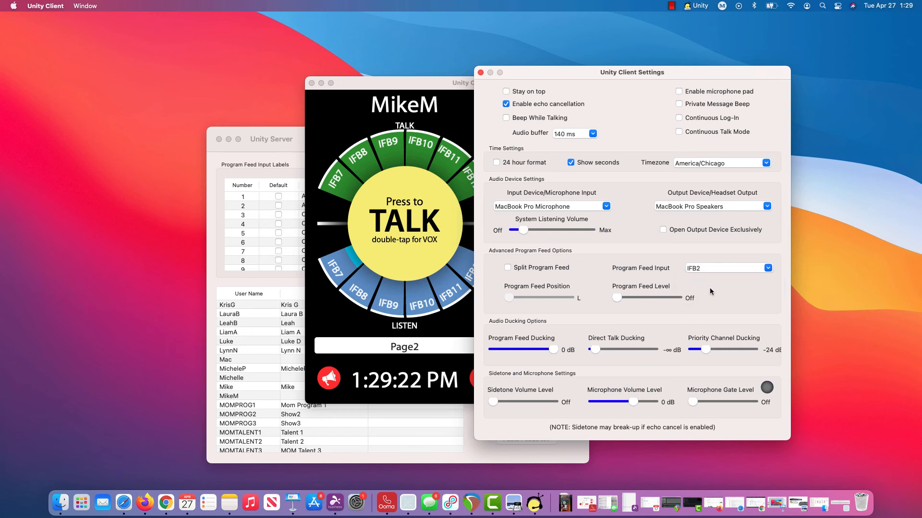
pyautogui.moveTo(745, 351)
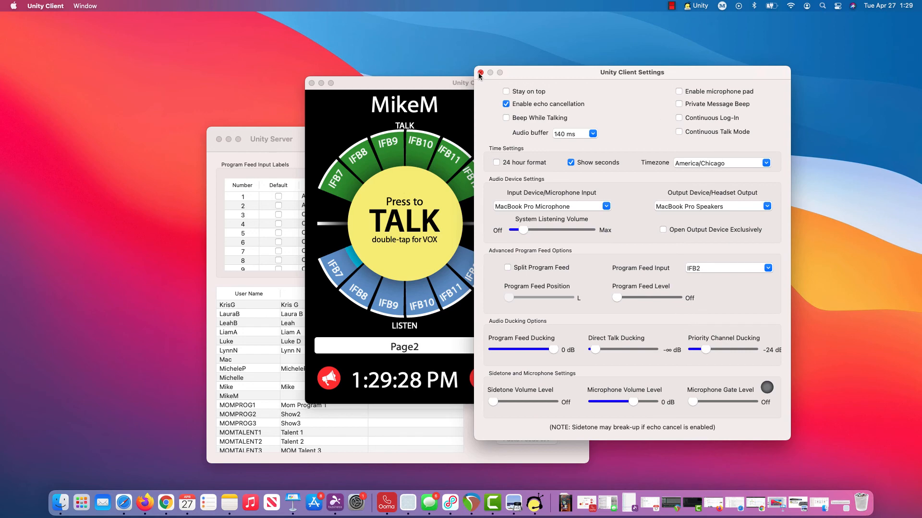
pyautogui.click(480, 72)
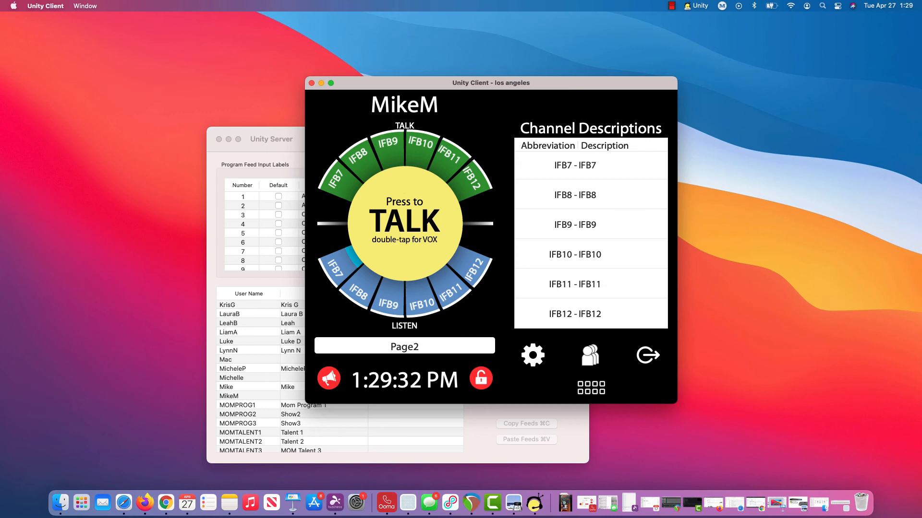
pyautogui.moveTo(516, 91)
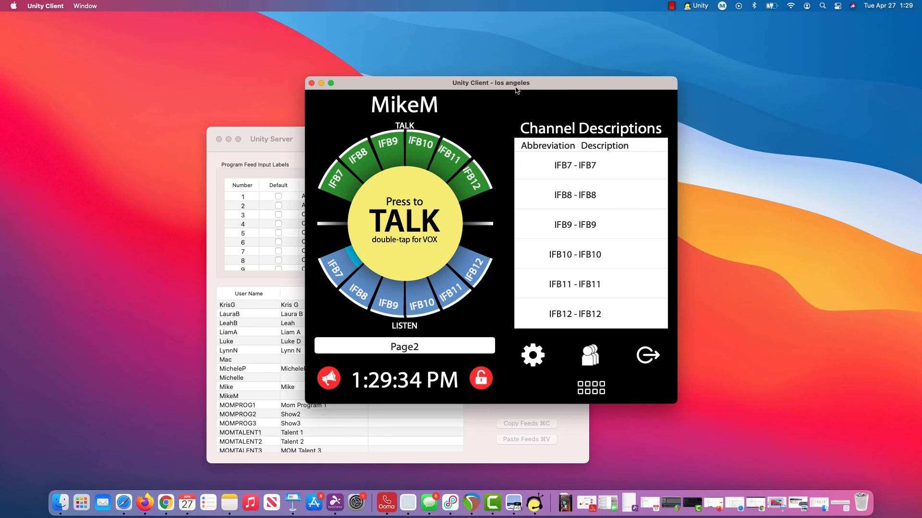
# Quit Unity Client and show the Unity Server channel table with IFB inputs and outputs
pyautogui.click(45, 6)
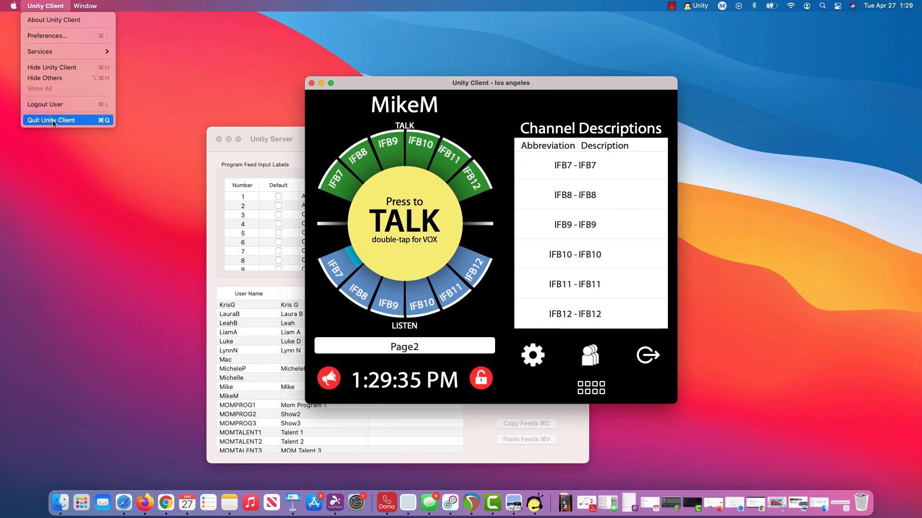
pyautogui.click(51, 120)
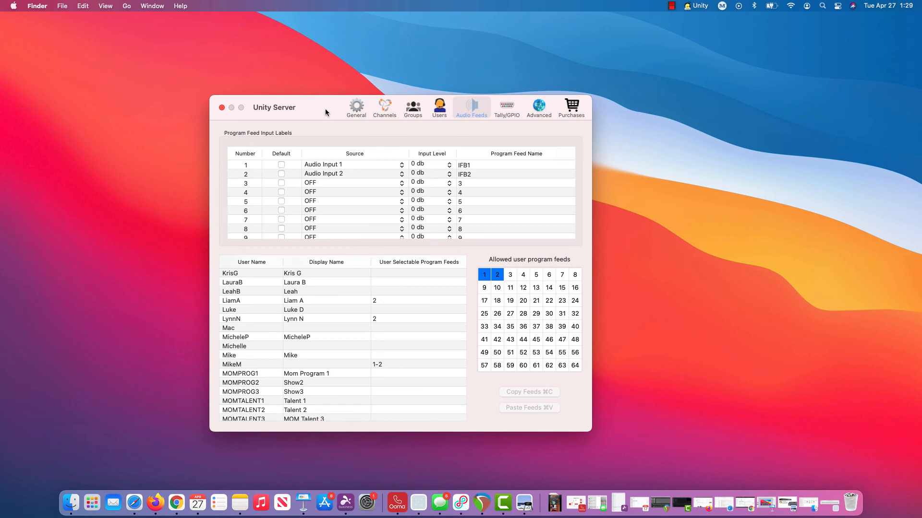
pyautogui.moveTo(468, 122)
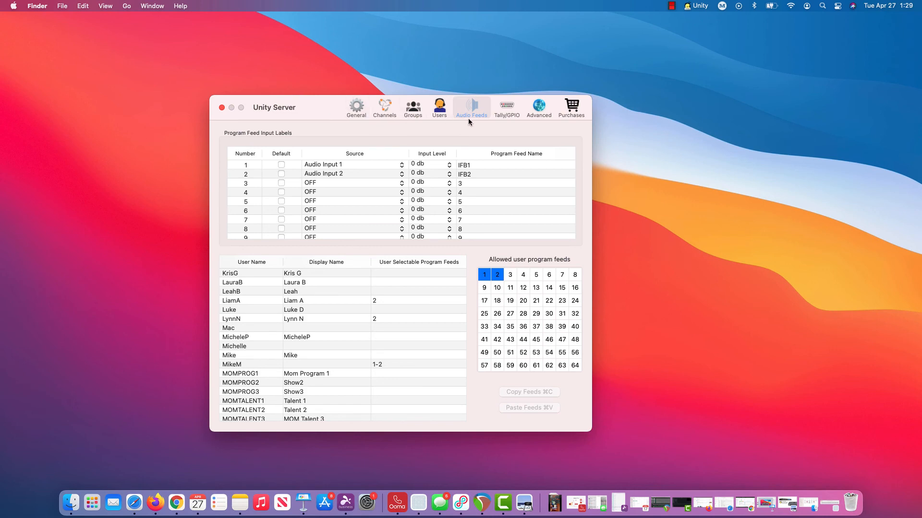
pyautogui.moveTo(411, 135)
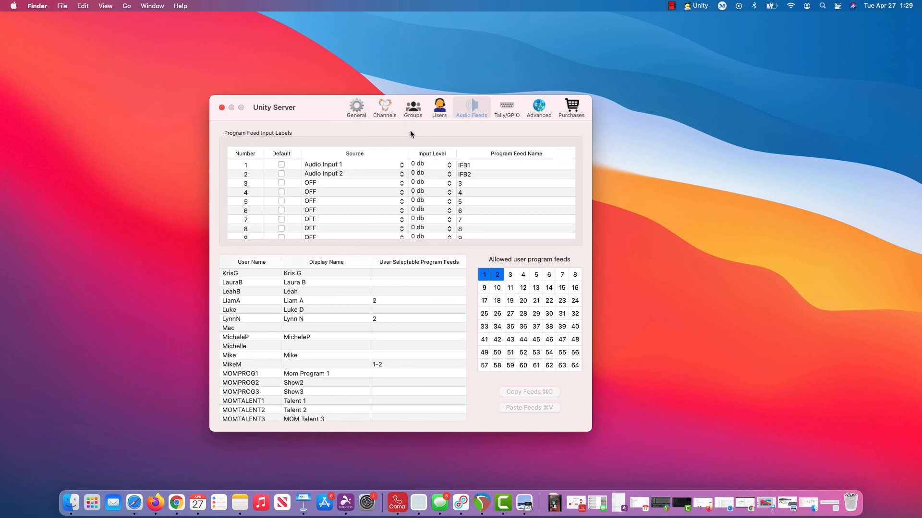
pyautogui.click(405, 108)
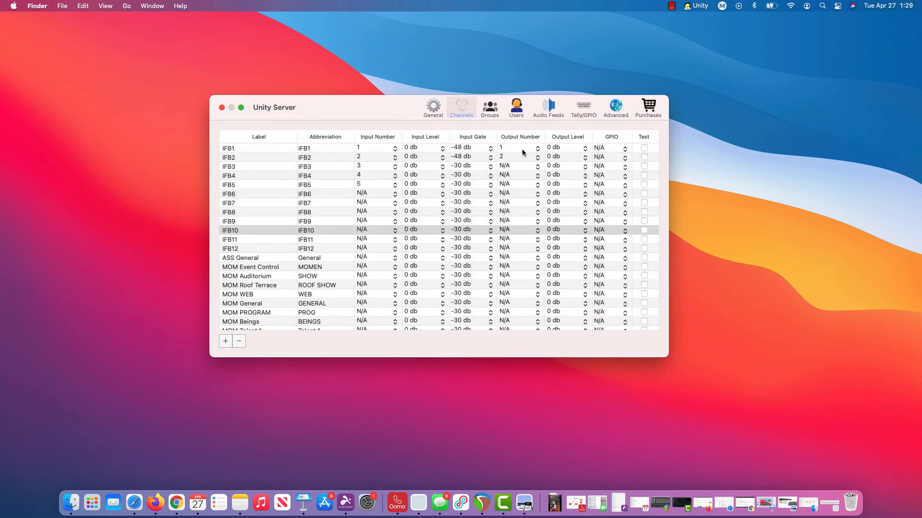
pyautogui.moveTo(536, 150)
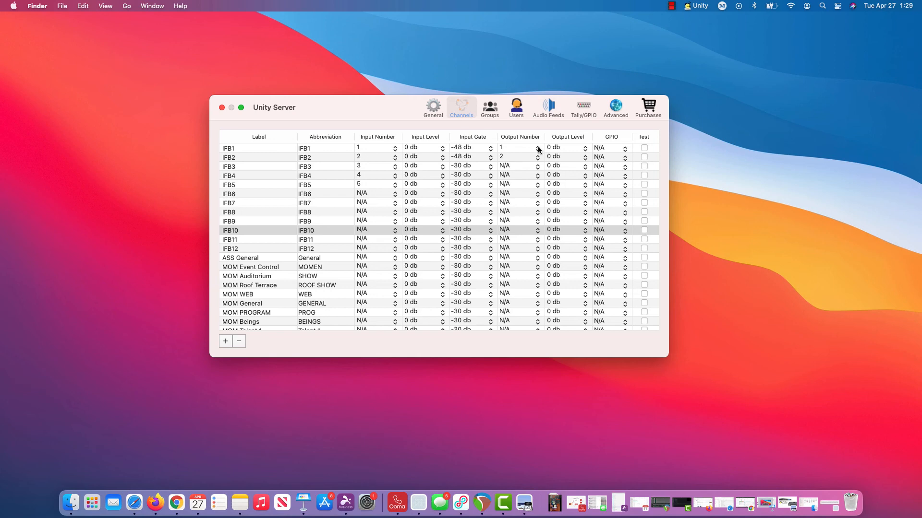
pyautogui.click(520, 148)
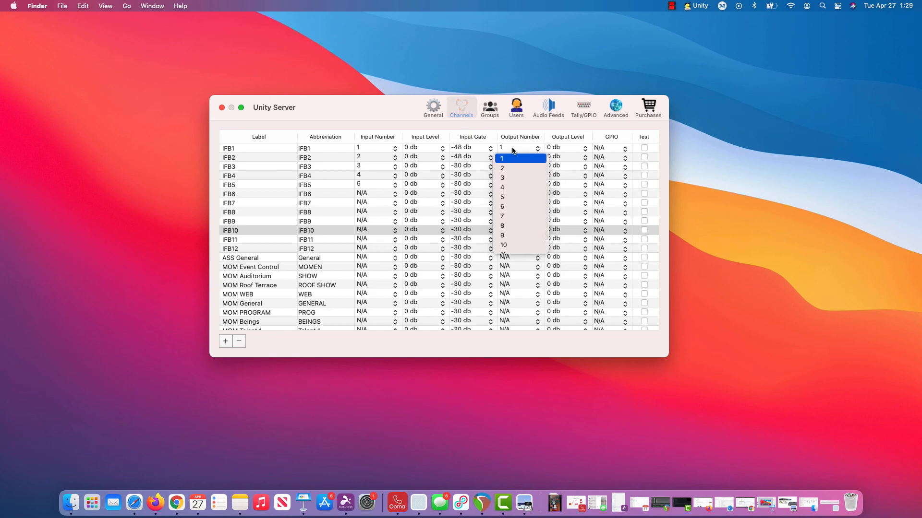
pyautogui.click(502, 157)
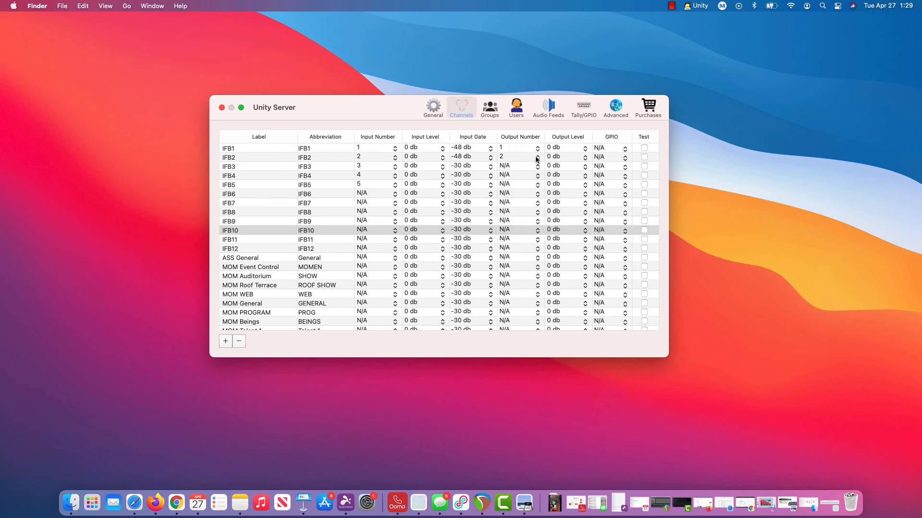
pyautogui.moveTo(402, 118)
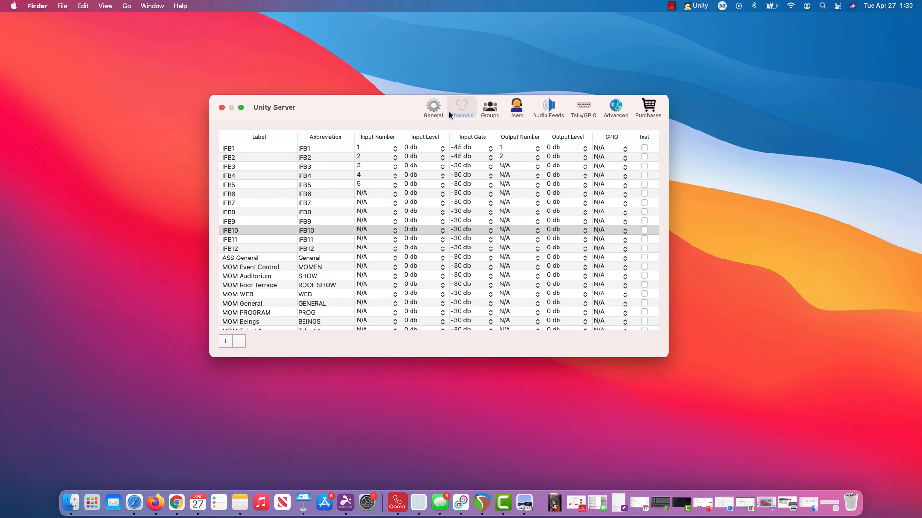
# Show the server's General device settings: Sydney Show Audio input, Comms output
pyautogui.click(433, 108)
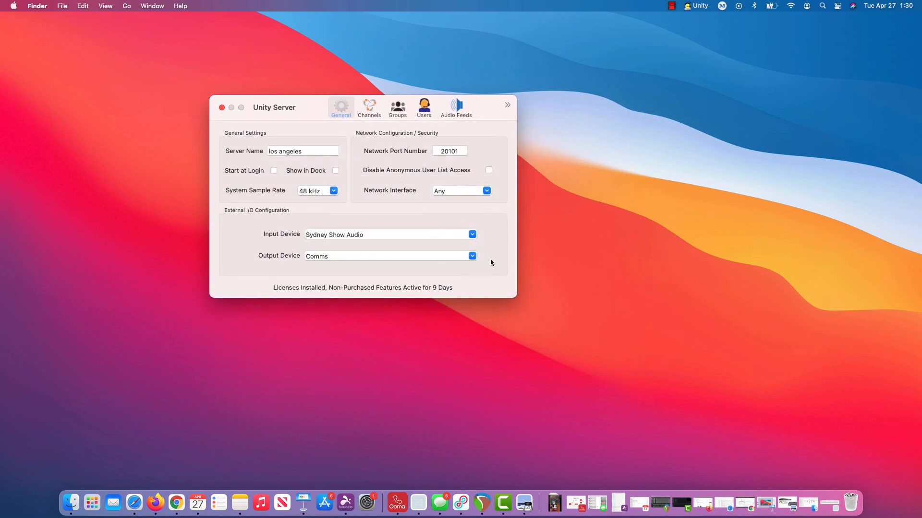
pyautogui.moveTo(400, 136)
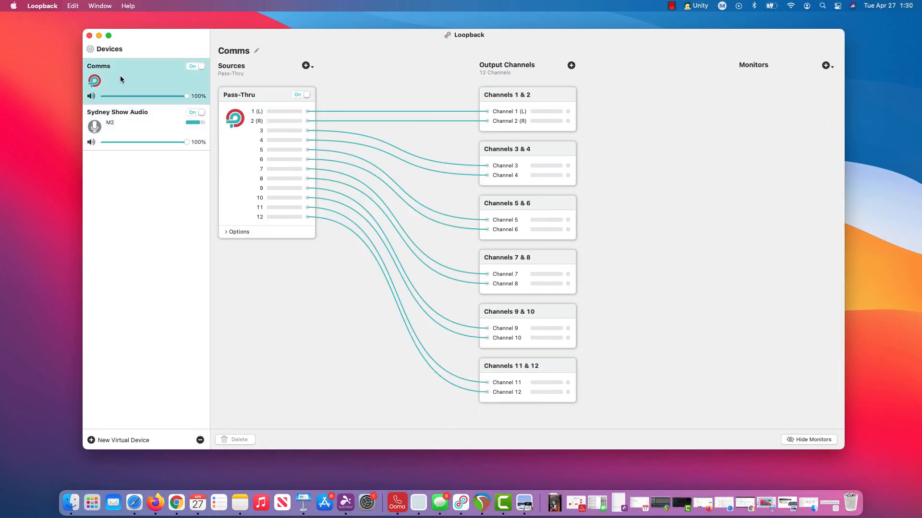
pyautogui.moveTo(159, 72)
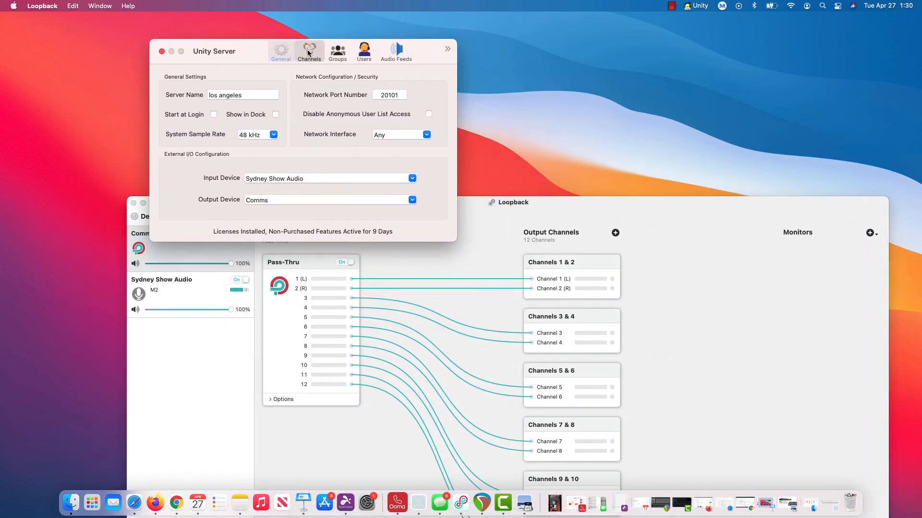
# Return to the channel table and pulse IFB1's Test tone twice, watching Loopback Channel 1
pyautogui.click(309, 52)
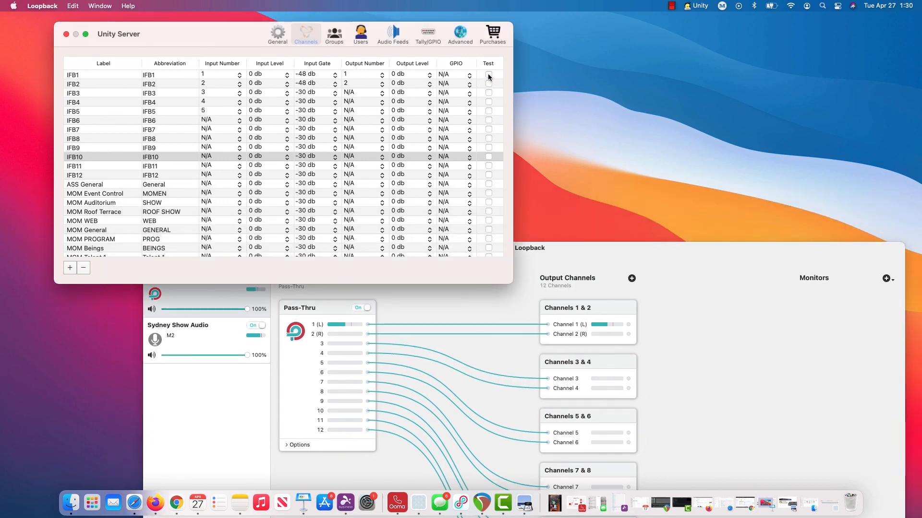
pyautogui.click(487, 74)
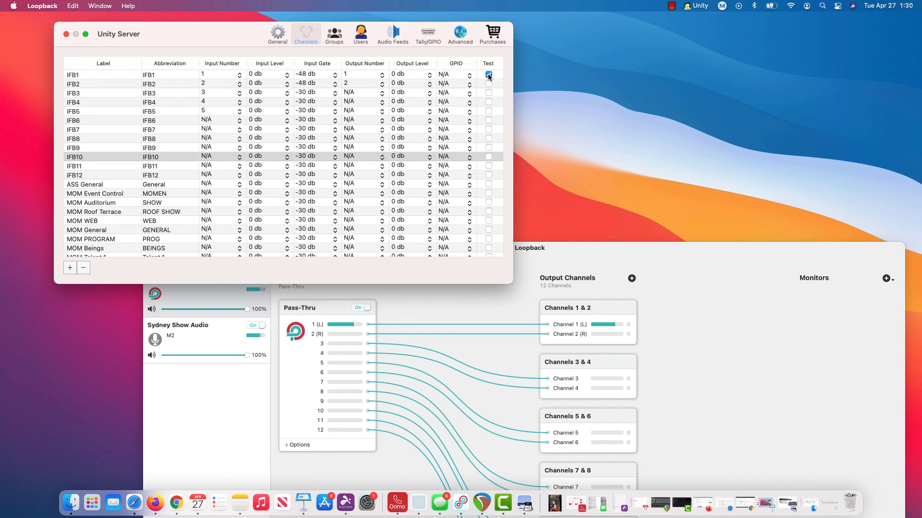
pyautogui.click(488, 75)
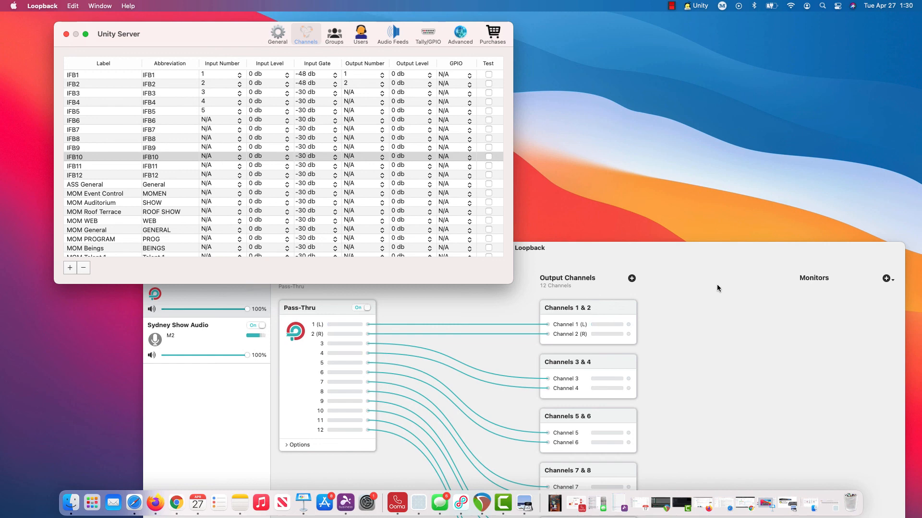
pyautogui.moveTo(717, 274)
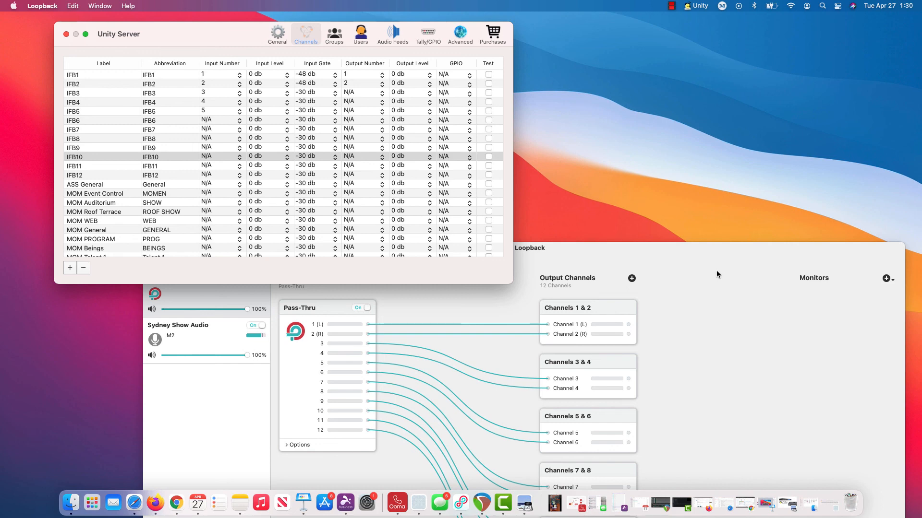
pyautogui.moveTo(701, 263)
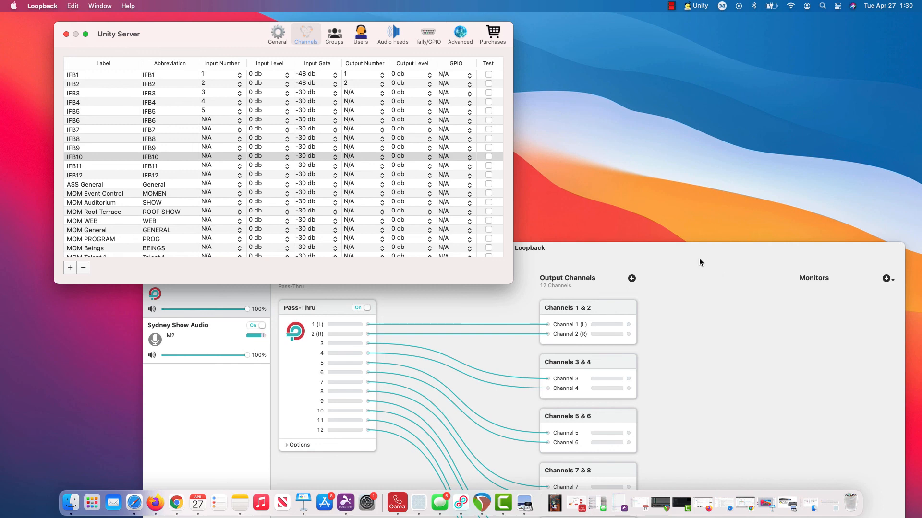
pyautogui.click(489, 75)
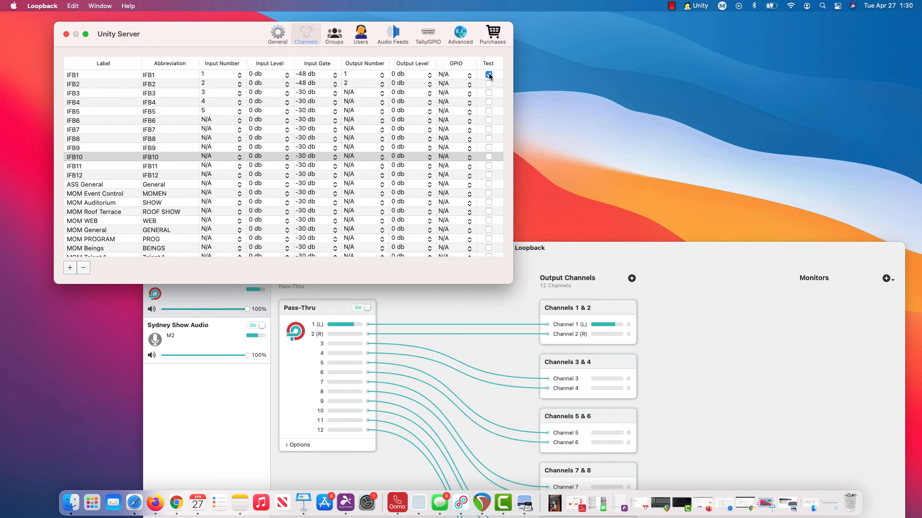
pyautogui.click(487, 74)
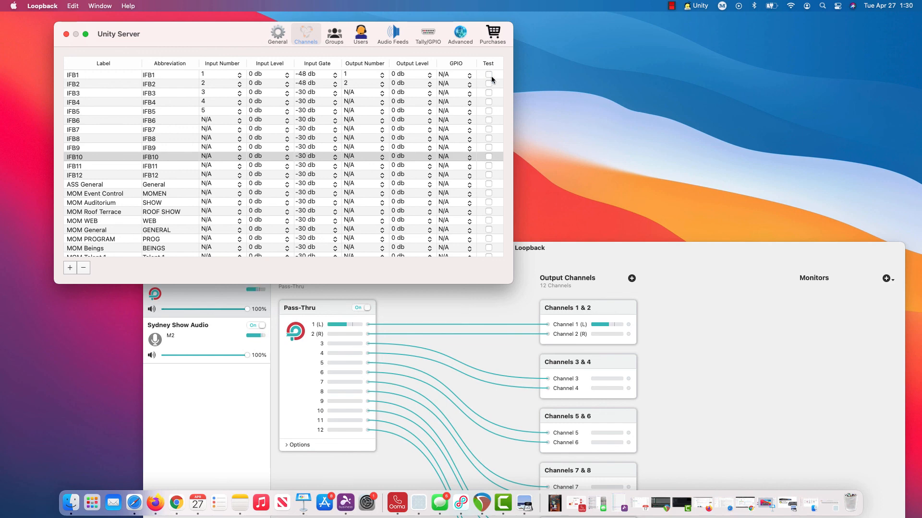